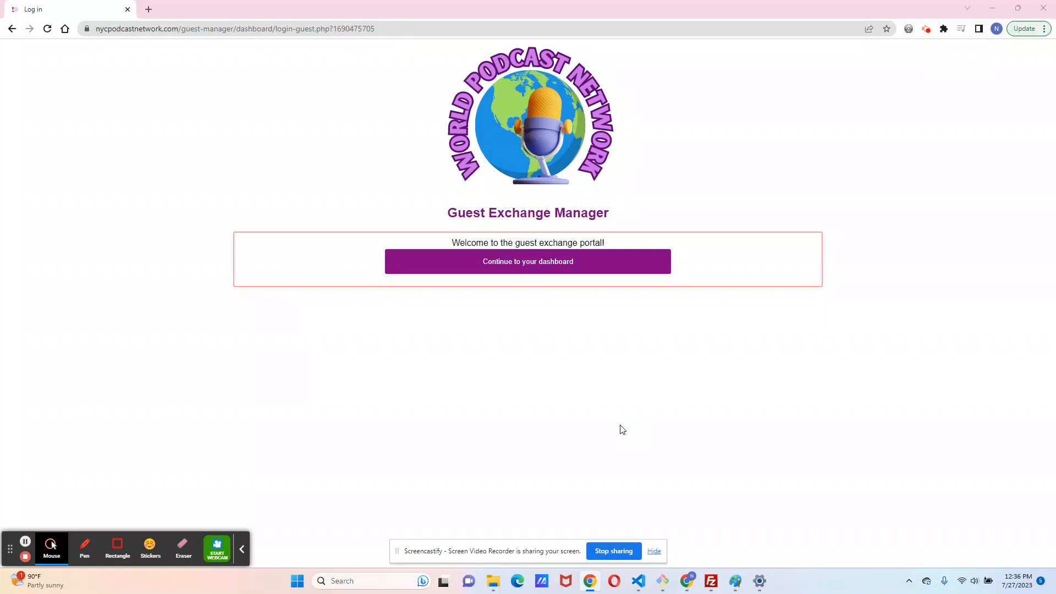
mouse_move(463, 214)
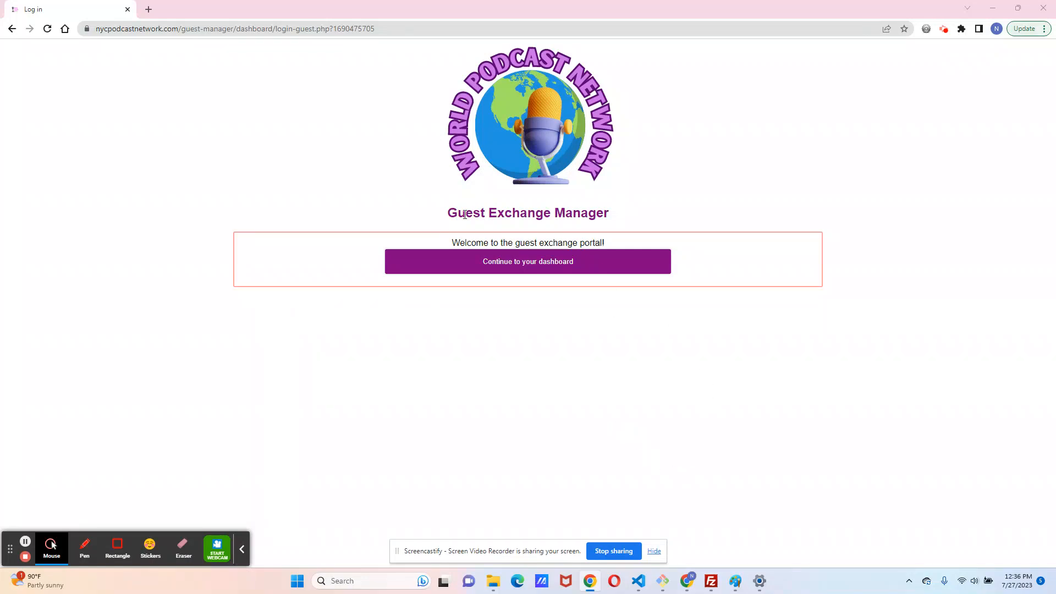
mouse_move(590, 152)
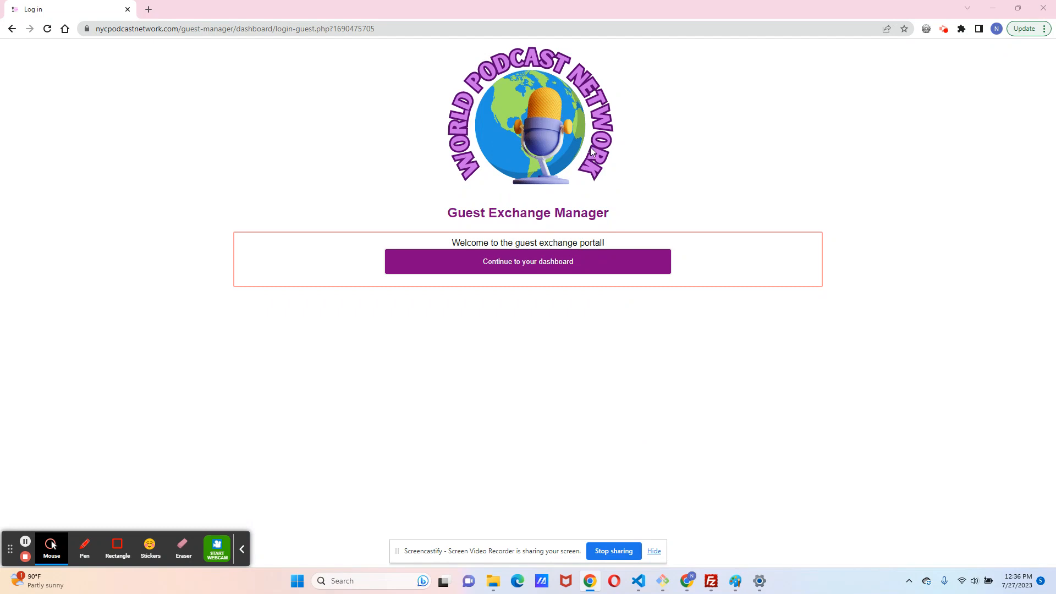
mouse_move(671, 179)
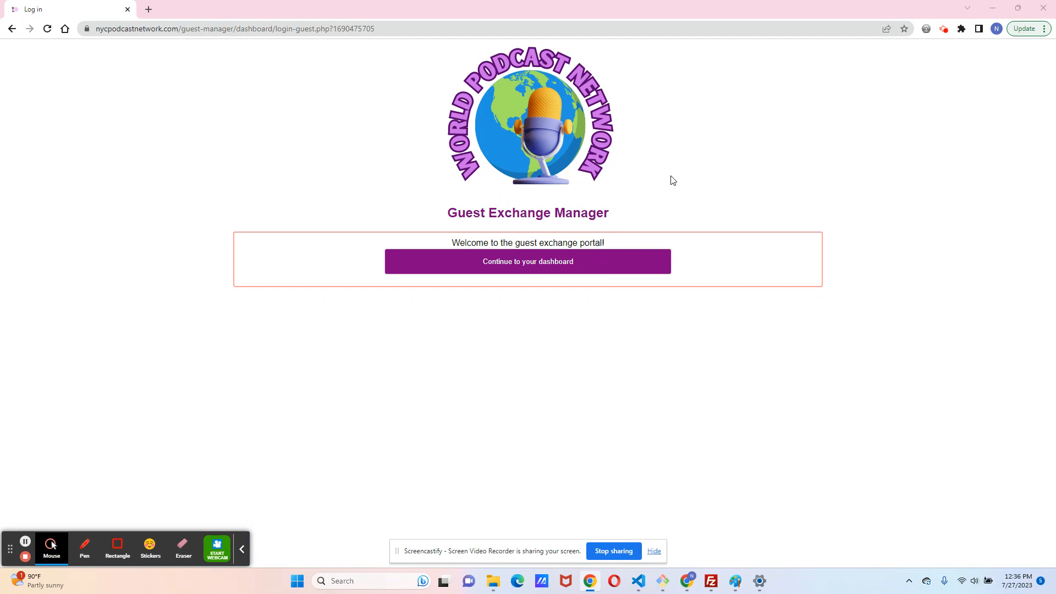
mouse_move(671, 176)
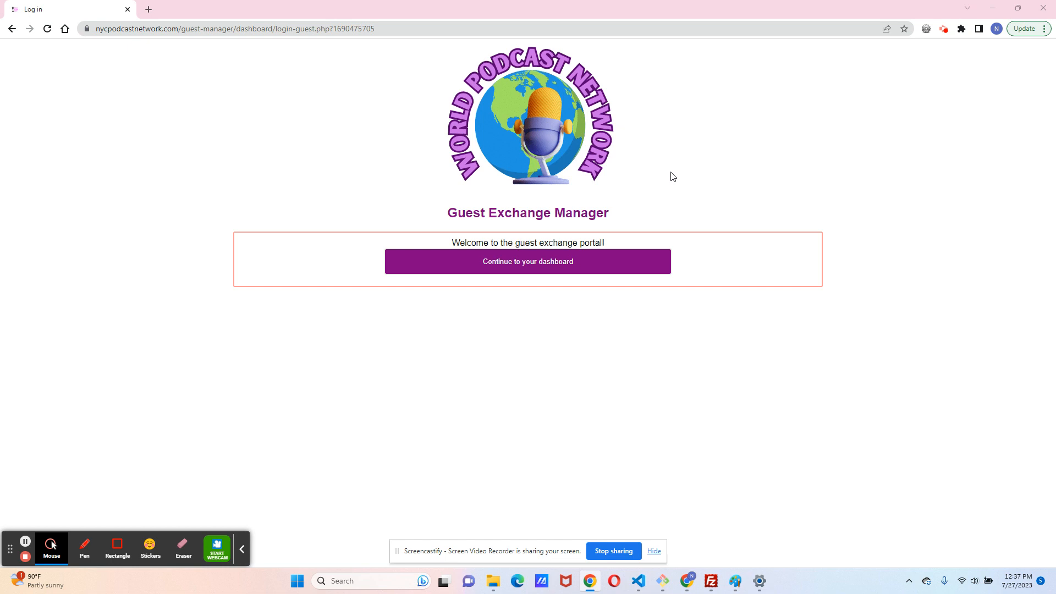
mouse_move(559, 208)
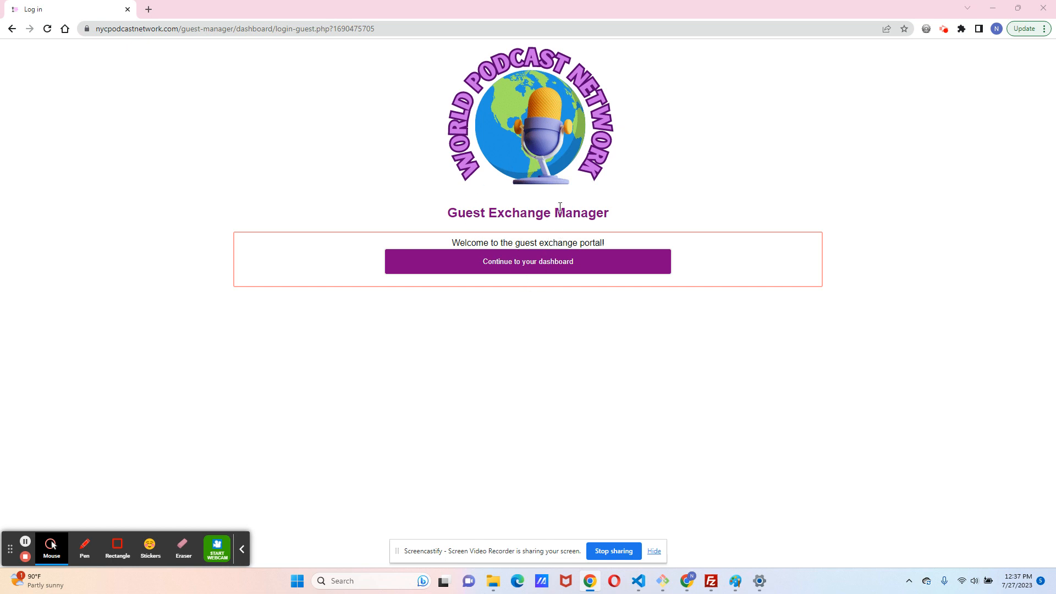
mouse_move(495, 217)
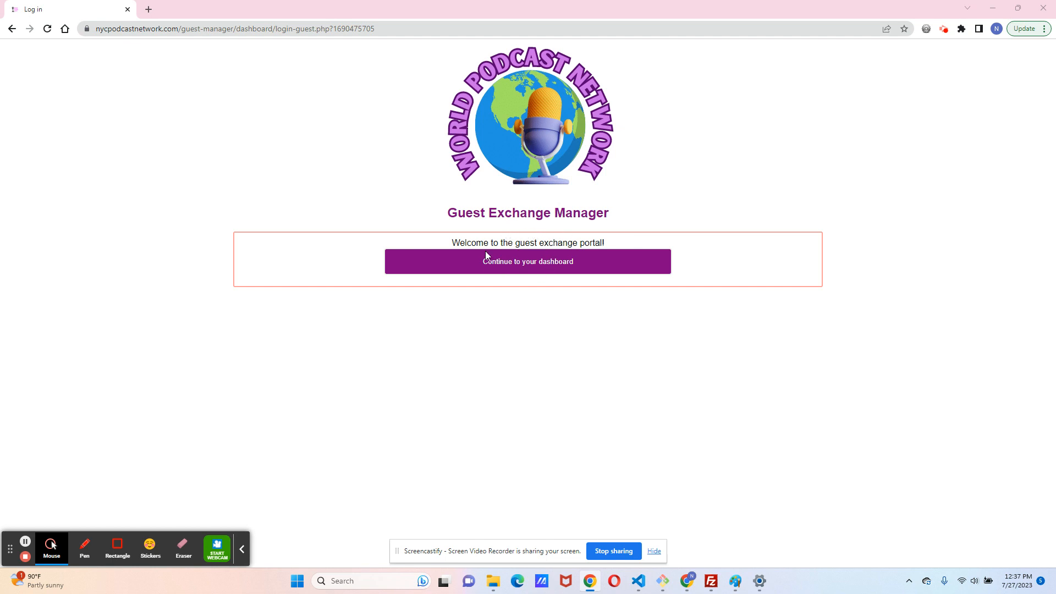
Continue from the welcome portal into the Guest Exchange Manager dashboard and look over it
click(527, 262)
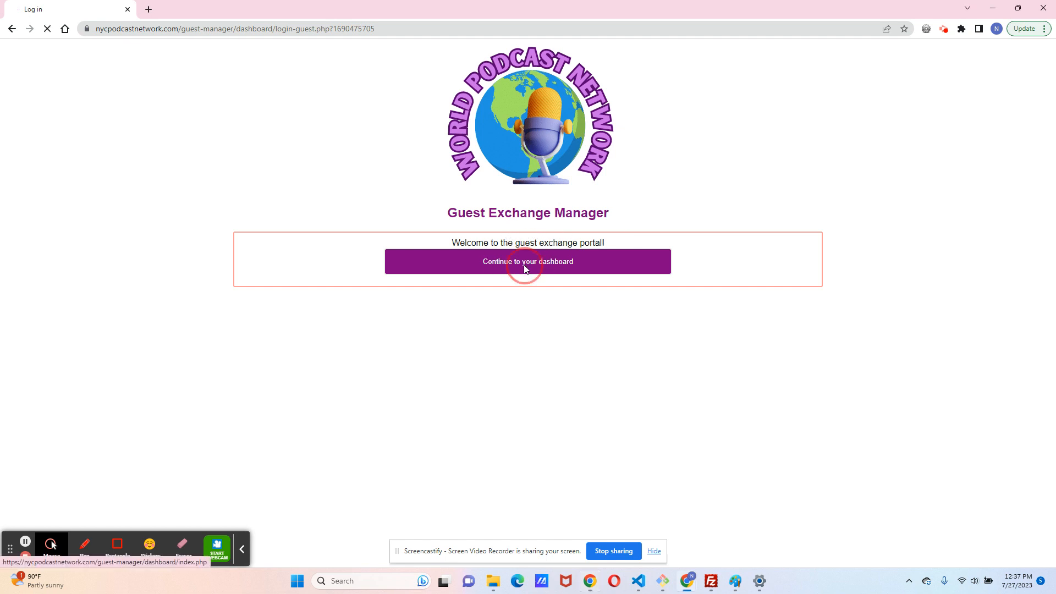
click(527, 261)
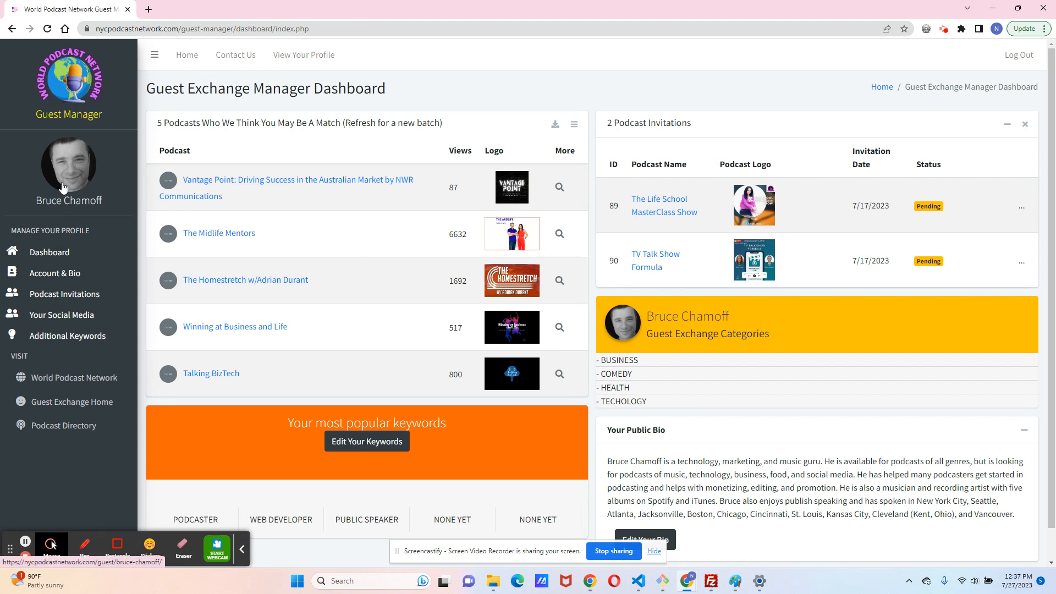
mouse_move(63, 187)
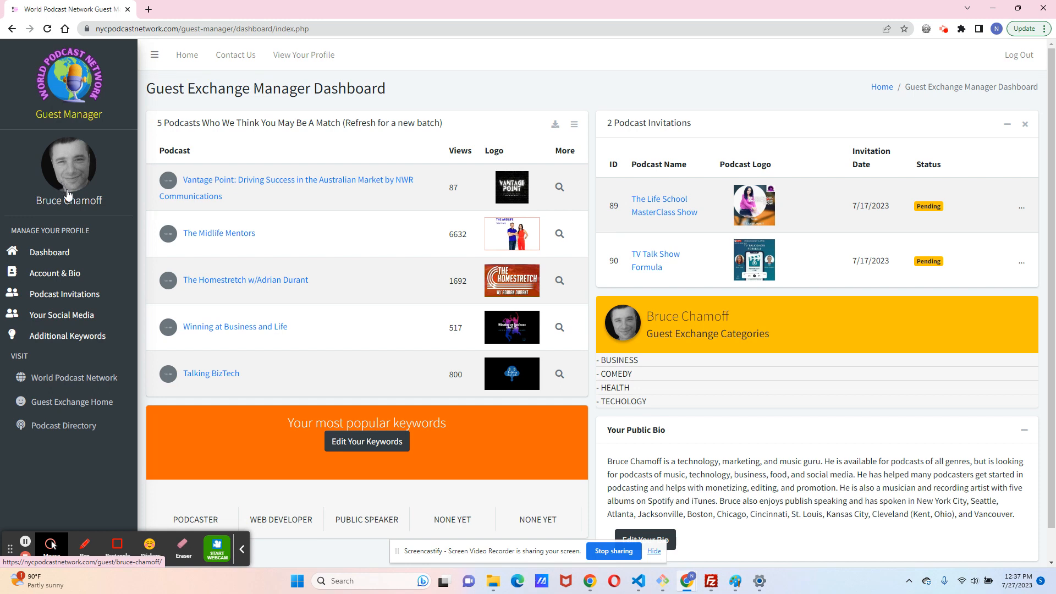
mouse_move(73, 193)
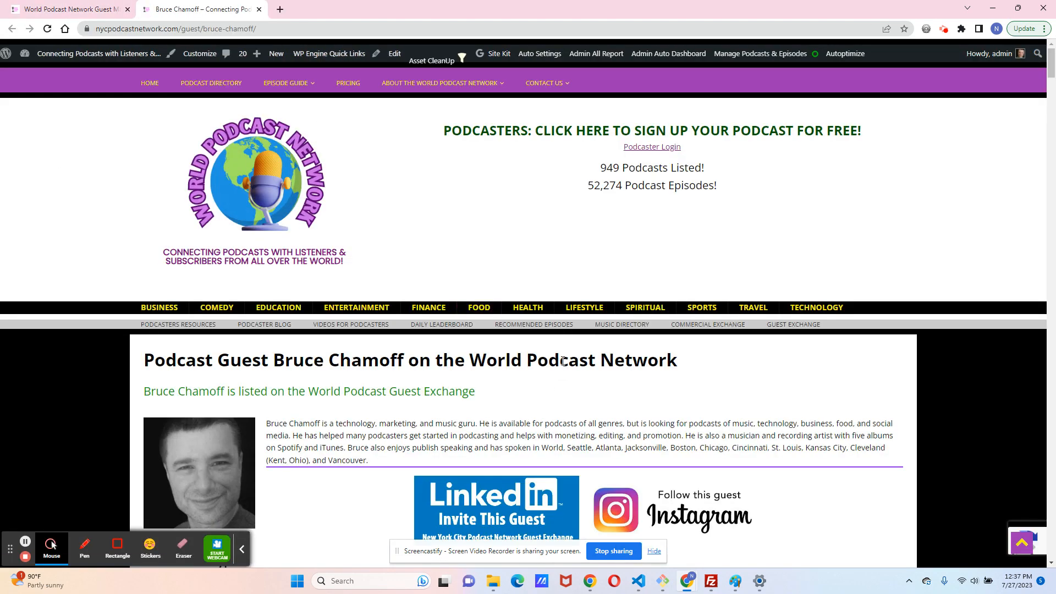
scroll(down, 3)
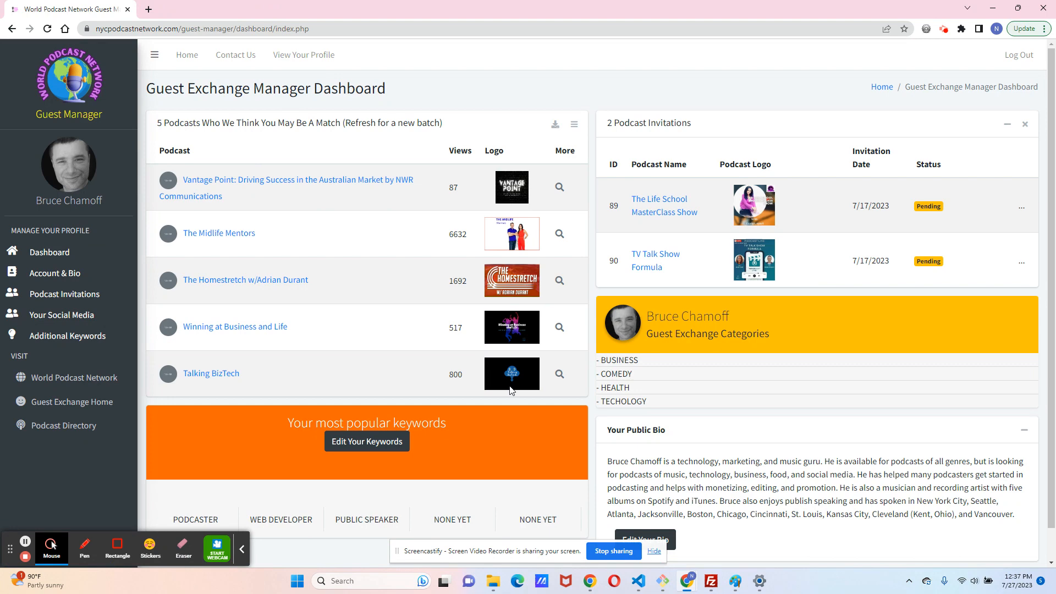
mouse_move(652, 164)
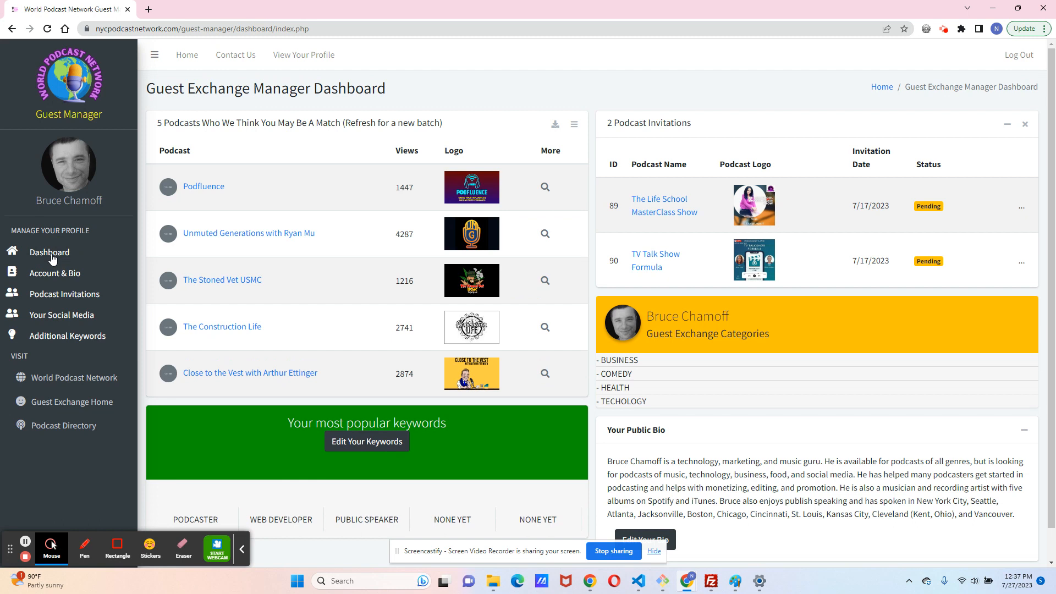
mouse_move(62, 270)
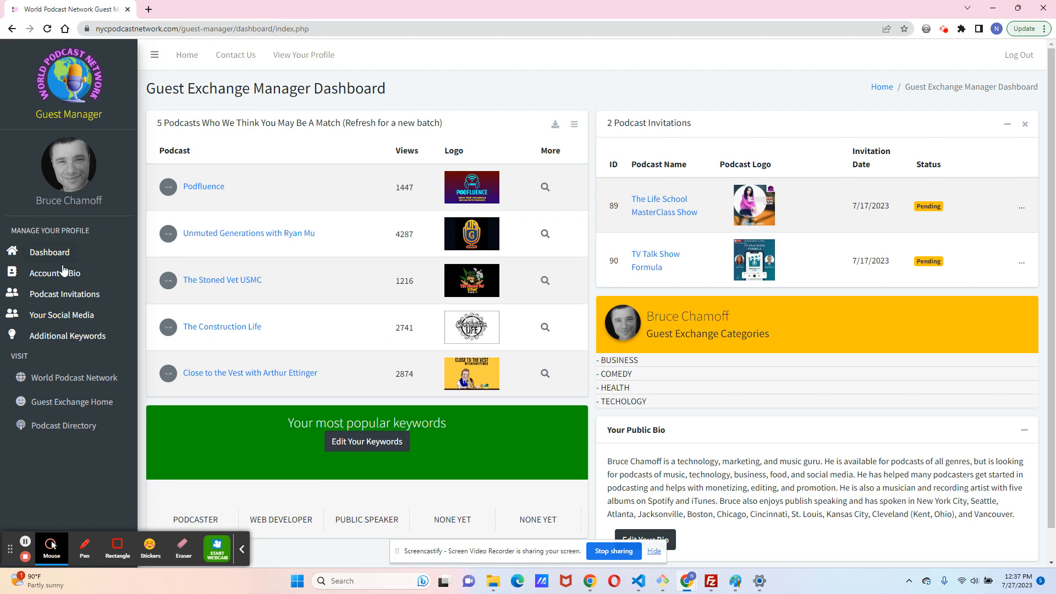
mouse_move(386, 294)
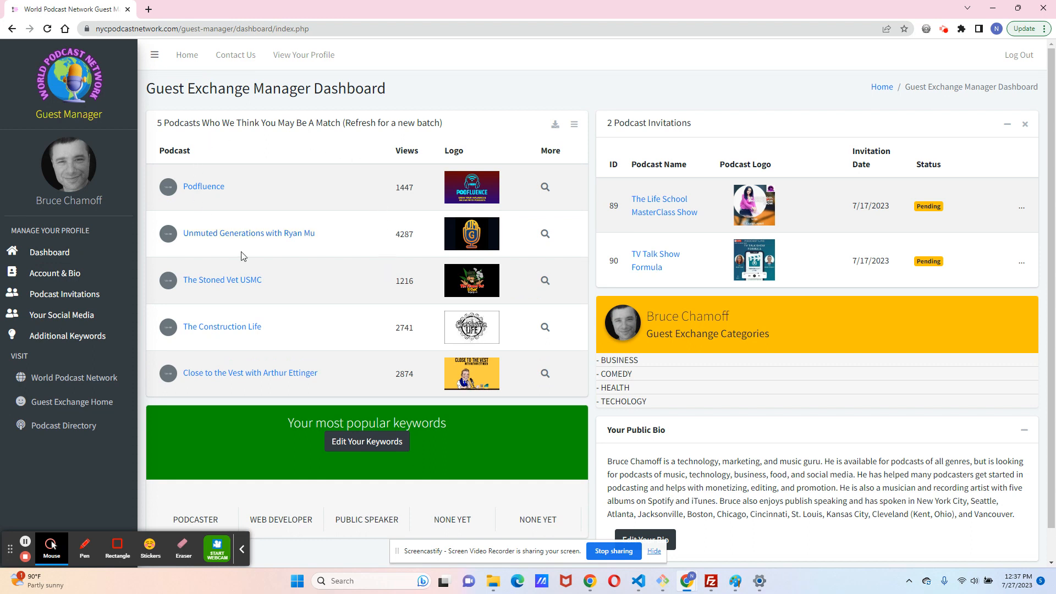
mouse_move(361, 189)
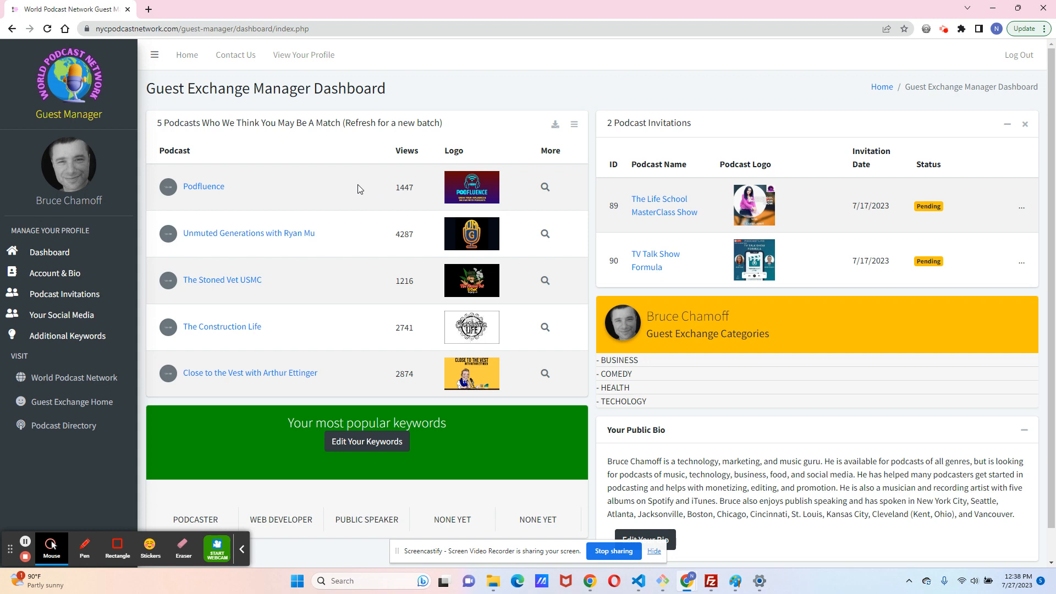
mouse_move(365, 191)
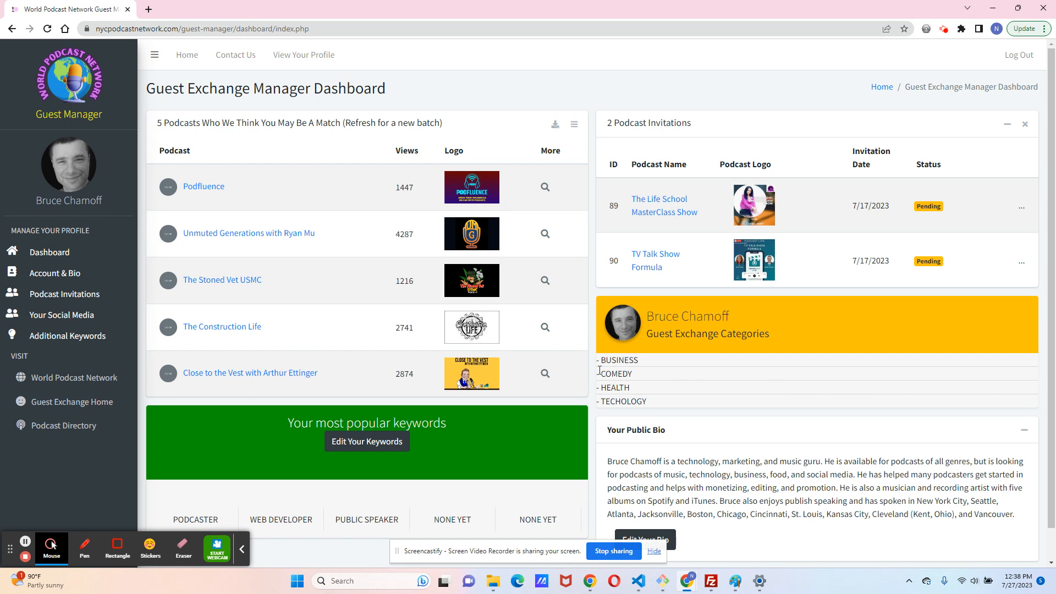
mouse_move(644, 378)
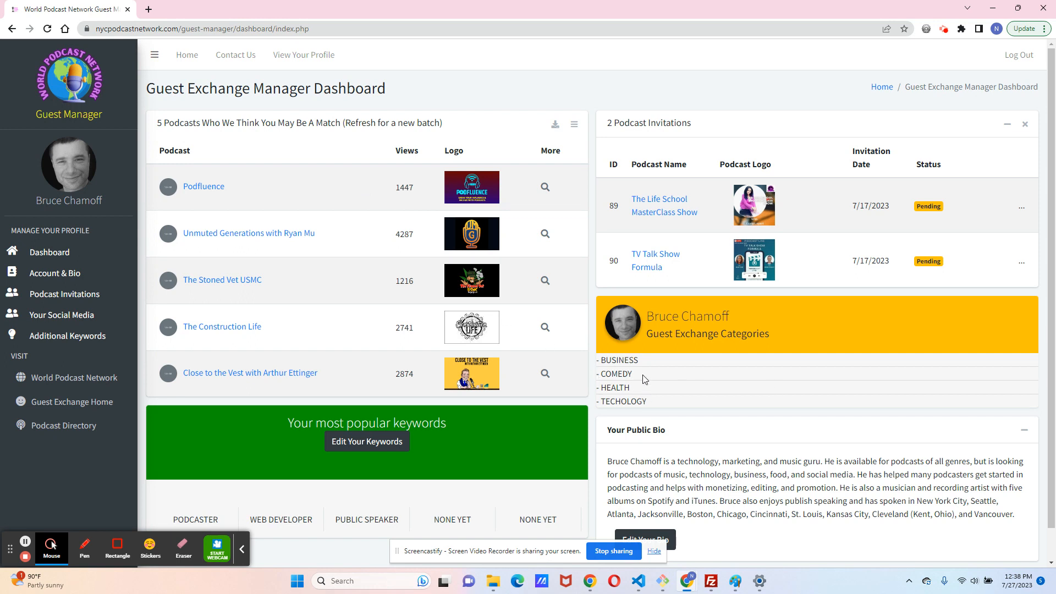
mouse_move(472, 327)
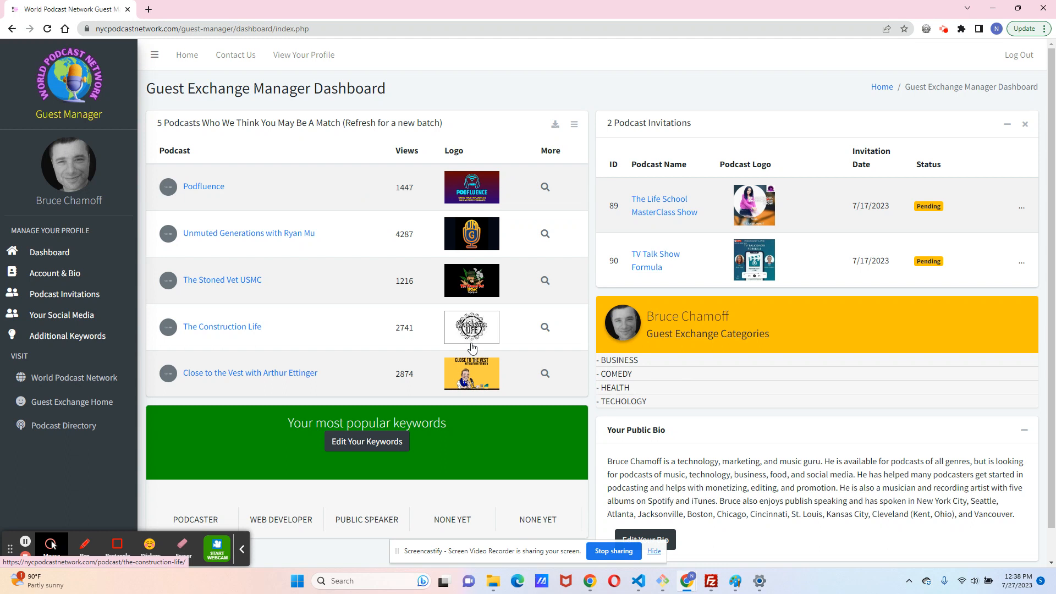
Scroll down the dashboard through the matched podcasts and pending invitations
scroll(down, 3)
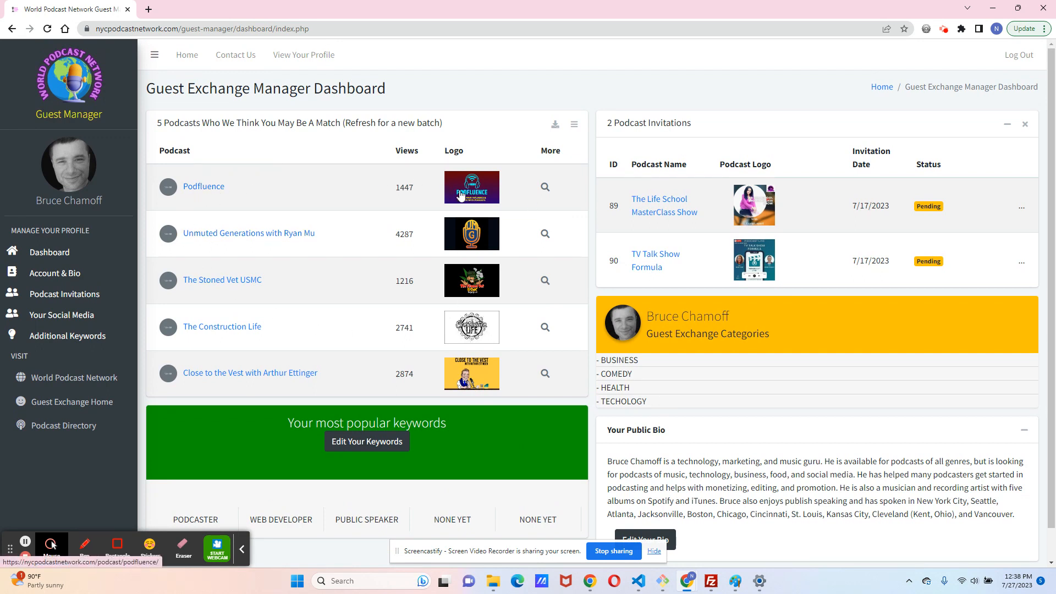
mouse_move(463, 196)
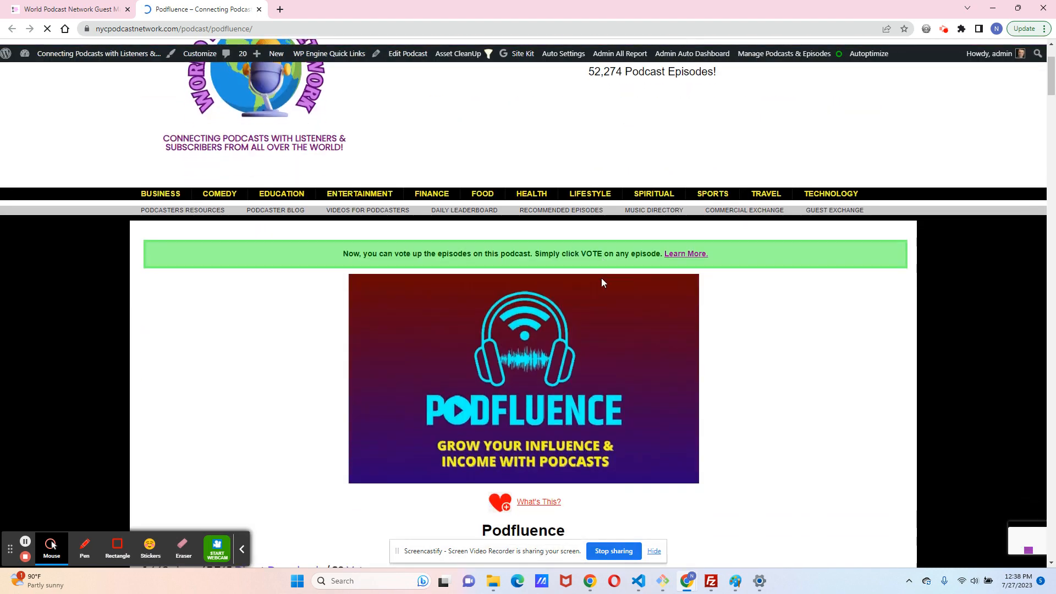
Review the Podfluence podcast page down to its episode list, then close it to return to the dashboard
scroll(down, 3)
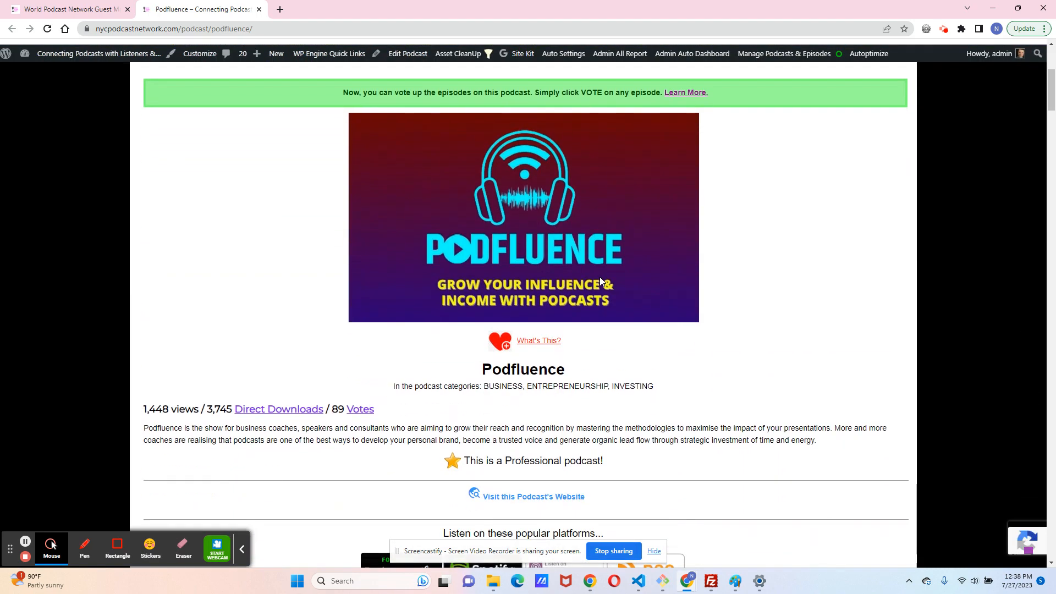
scroll(down, 3)
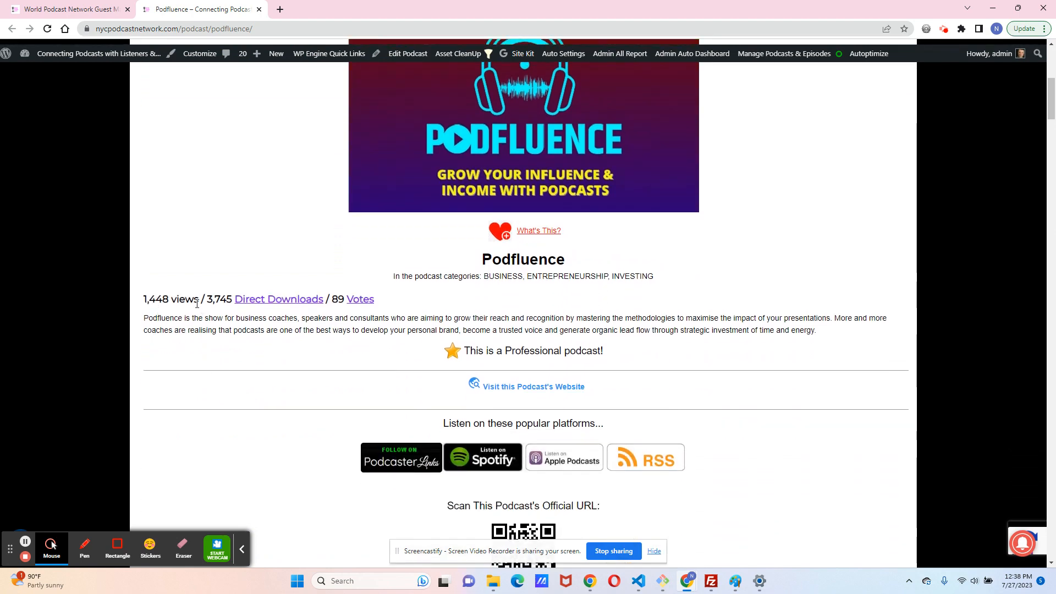
scroll(down, 3)
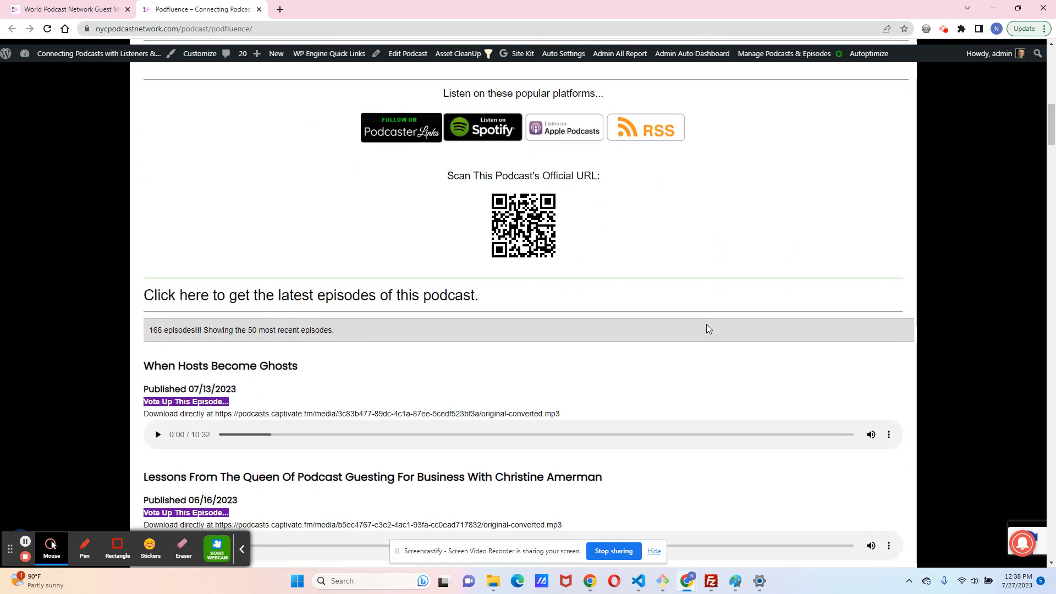
mouse_move(575, 133)
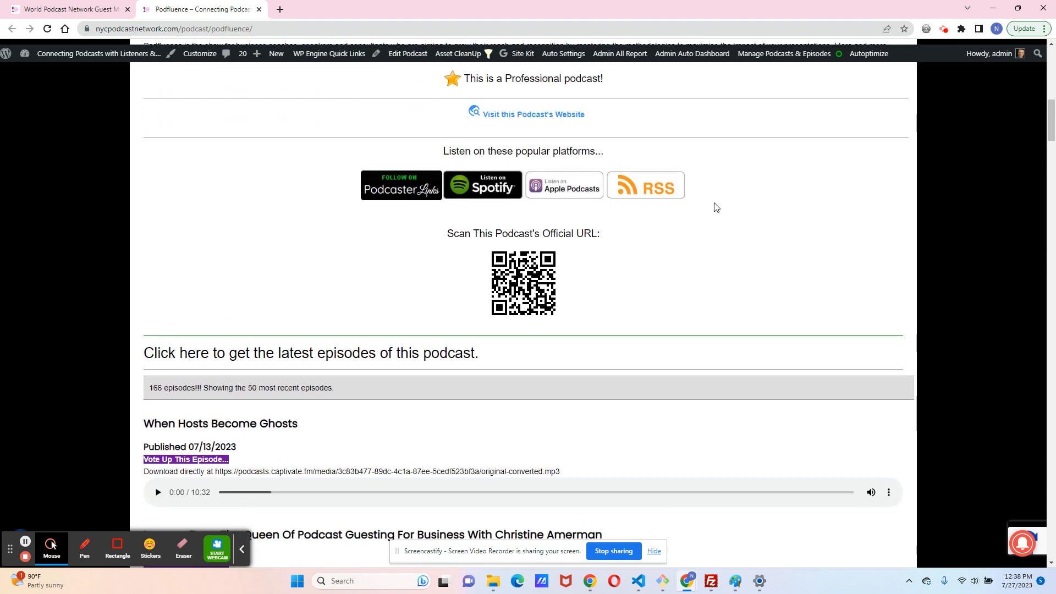
scroll(down, 3)
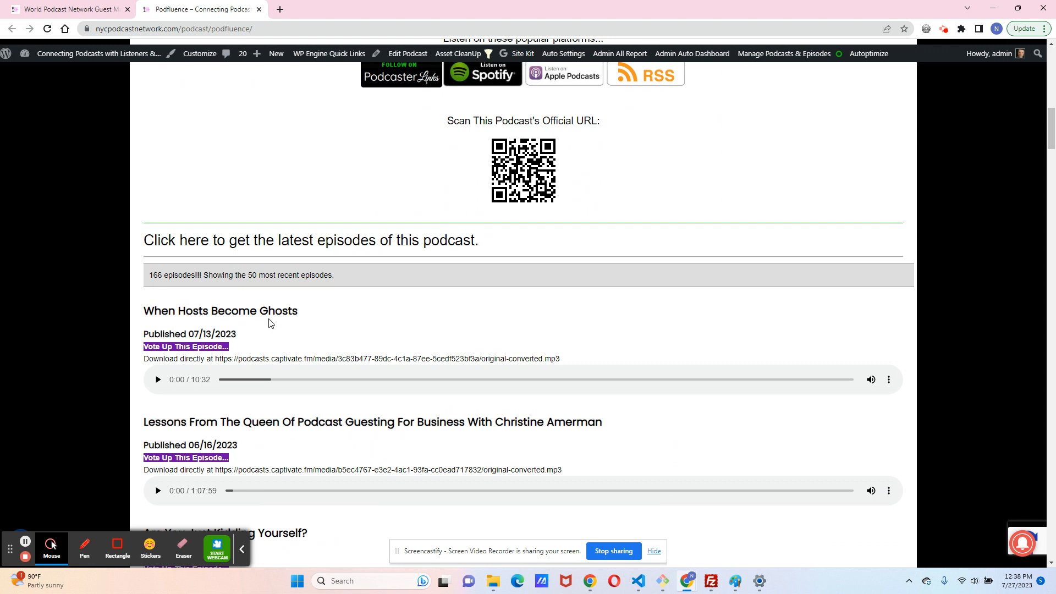
mouse_move(359, 359)
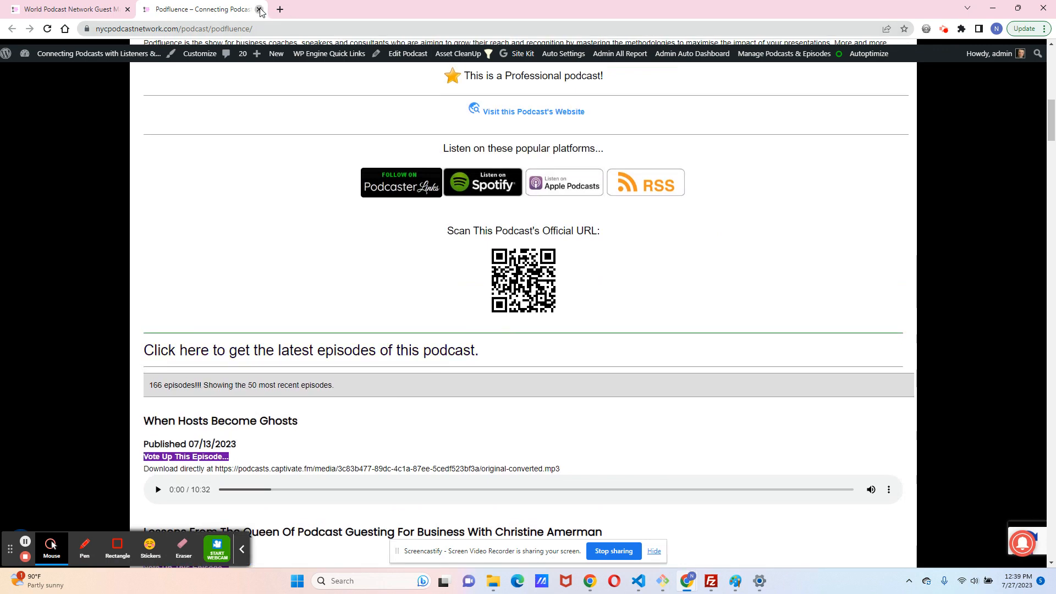
click(260, 9)
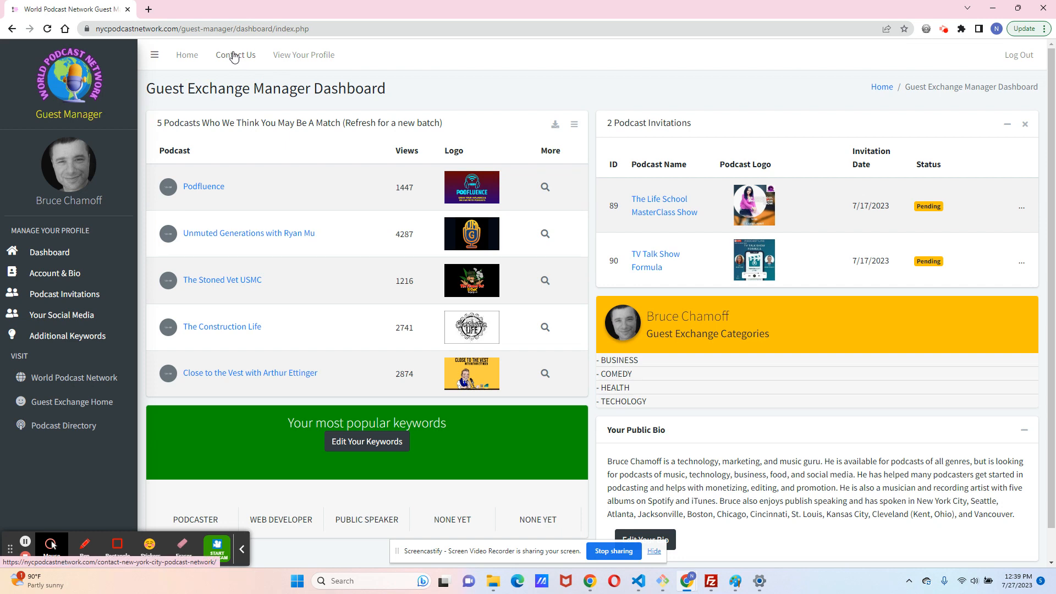
mouse_move(254, 145)
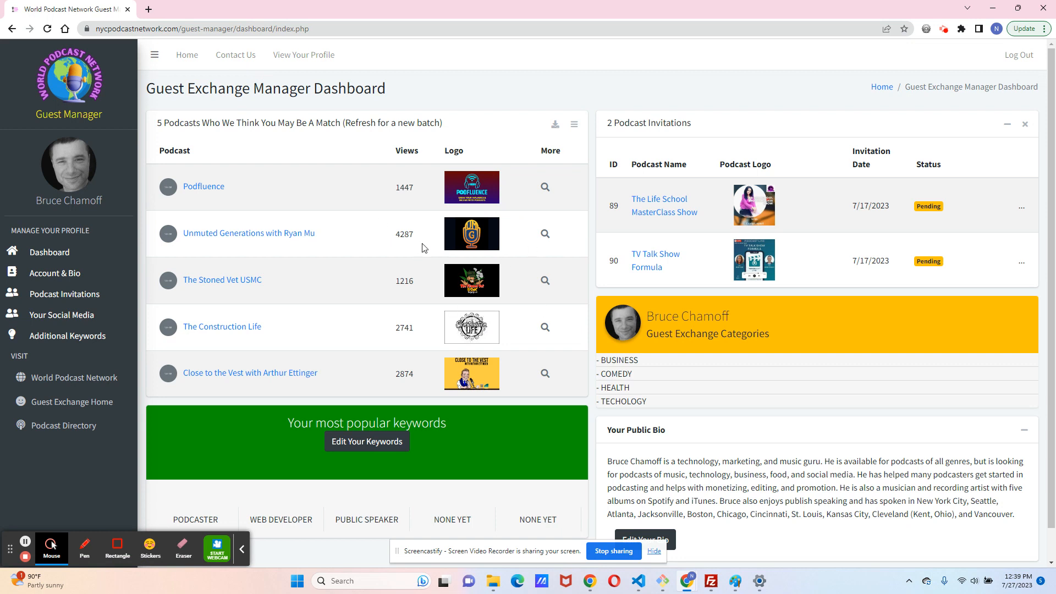
mouse_move(331, 149)
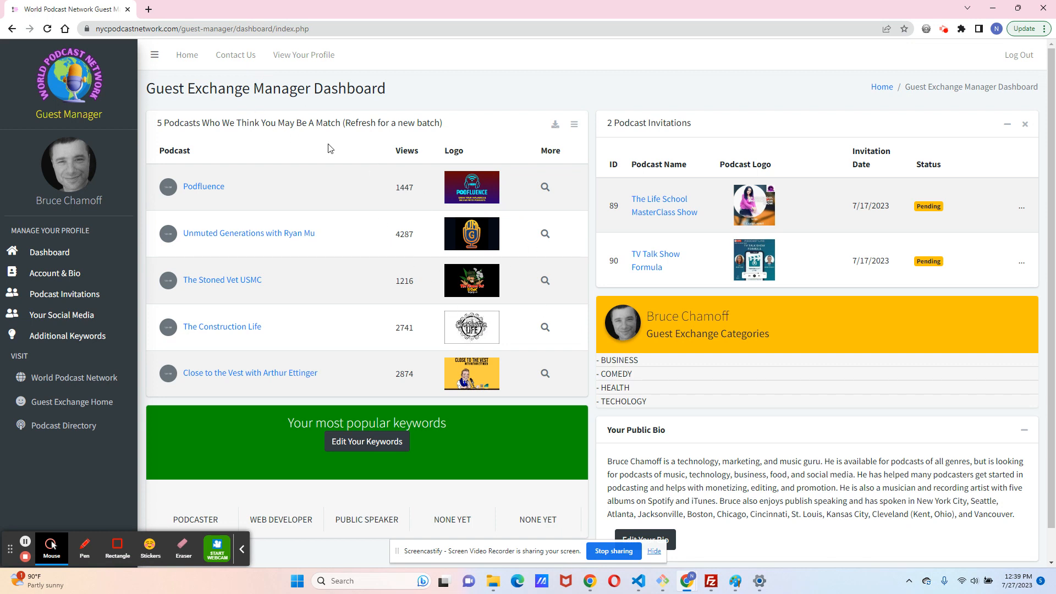
right_click(330, 146)
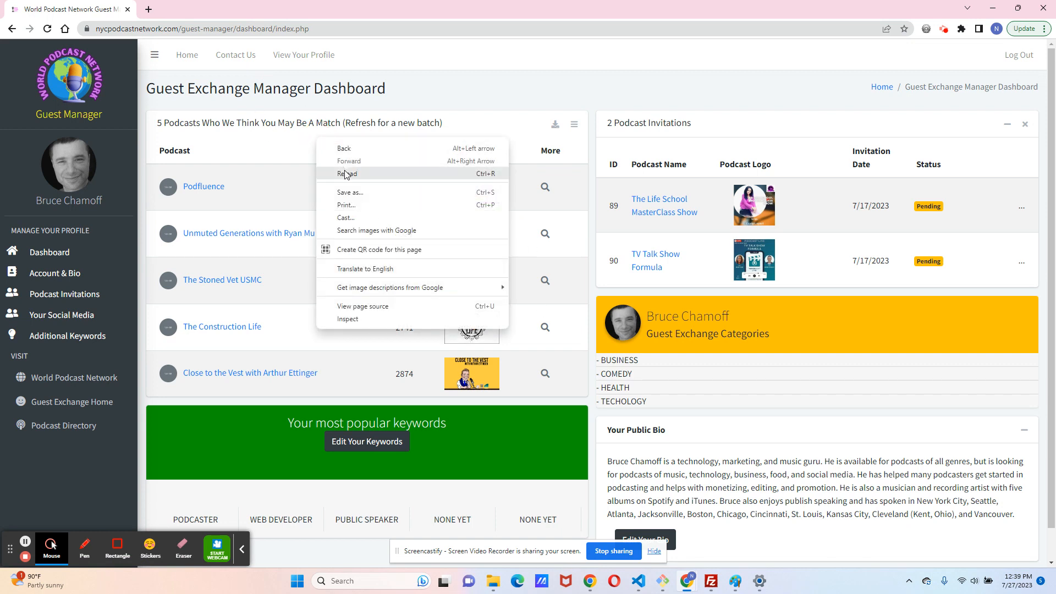
click(346, 173)
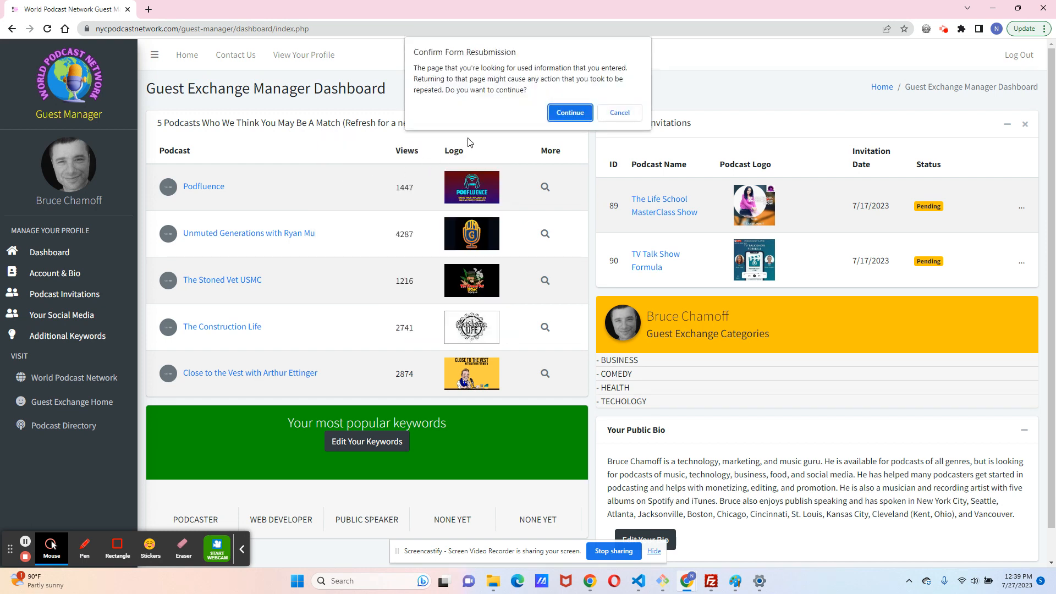
click(569, 112)
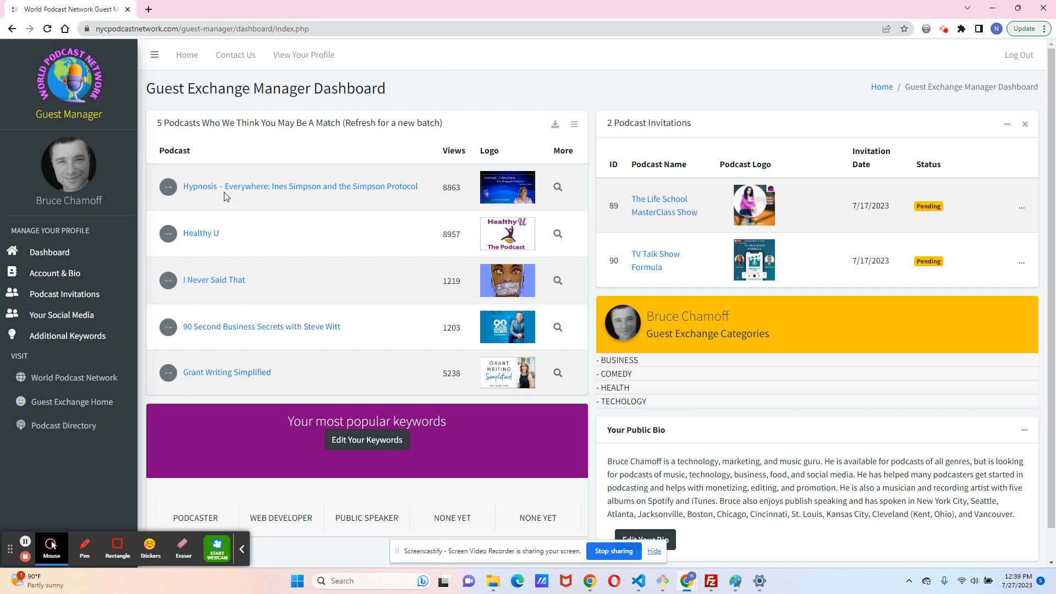
mouse_move(281, 293)
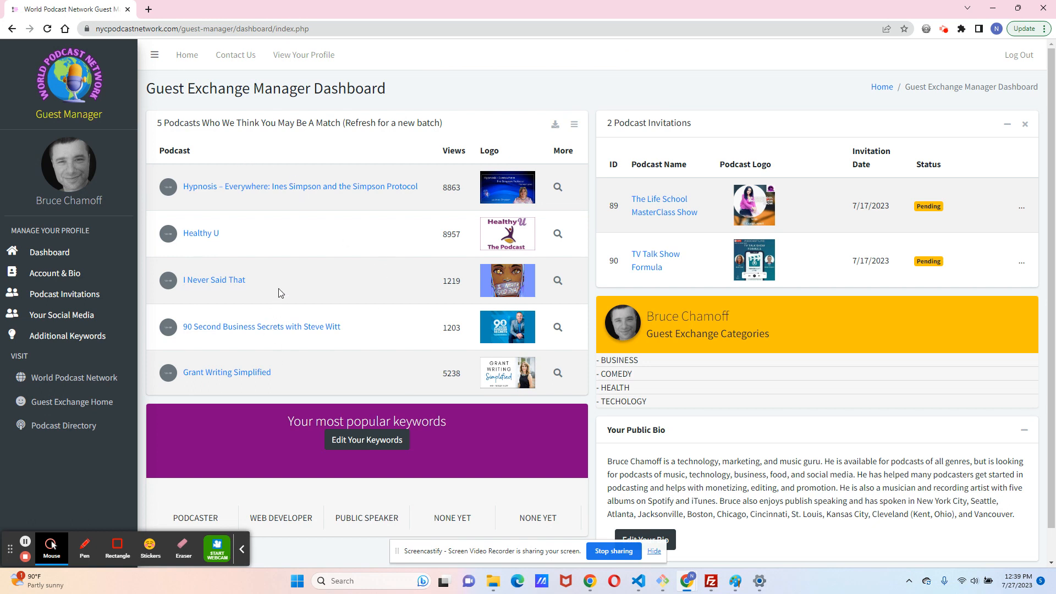
mouse_move(269, 218)
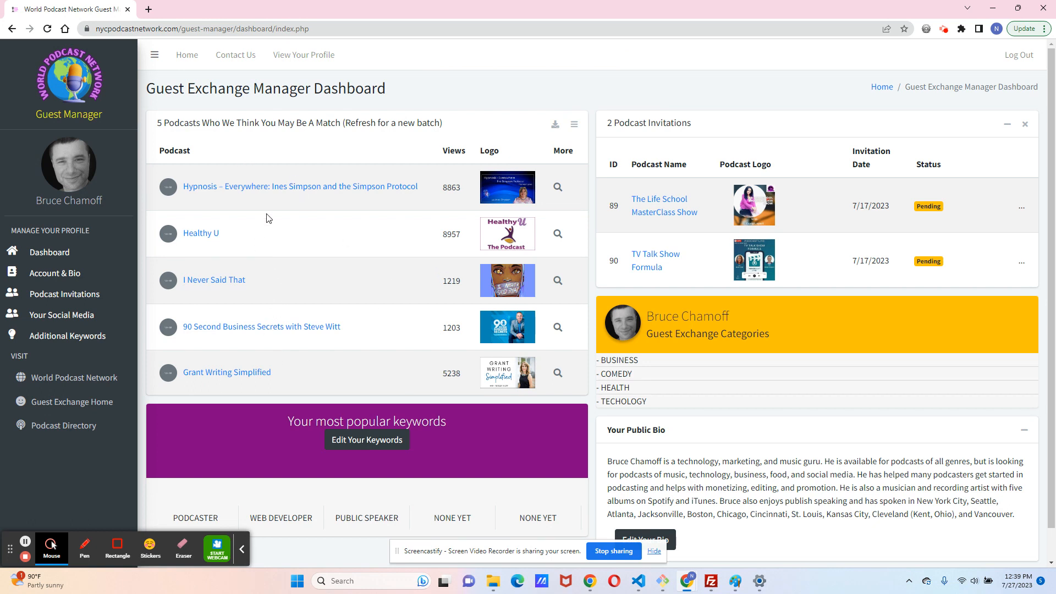
mouse_move(311, 308)
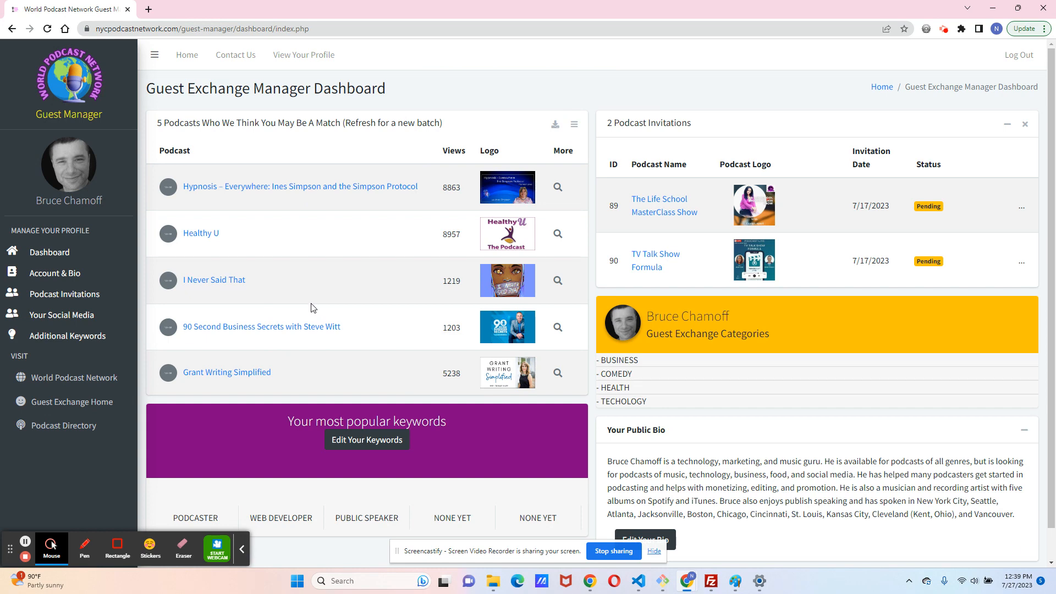
mouse_move(371, 244)
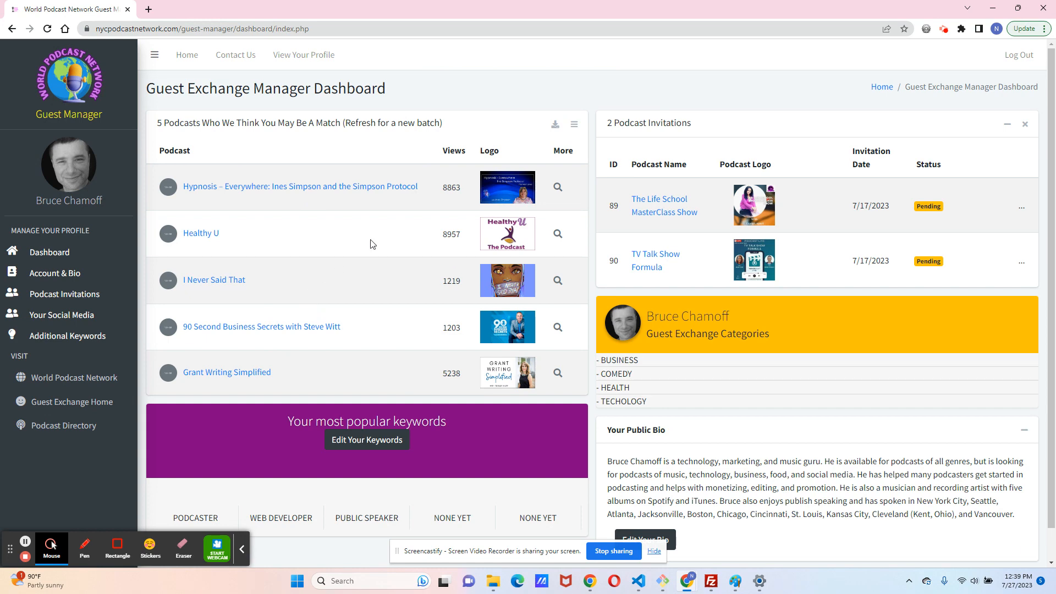
mouse_move(294, 168)
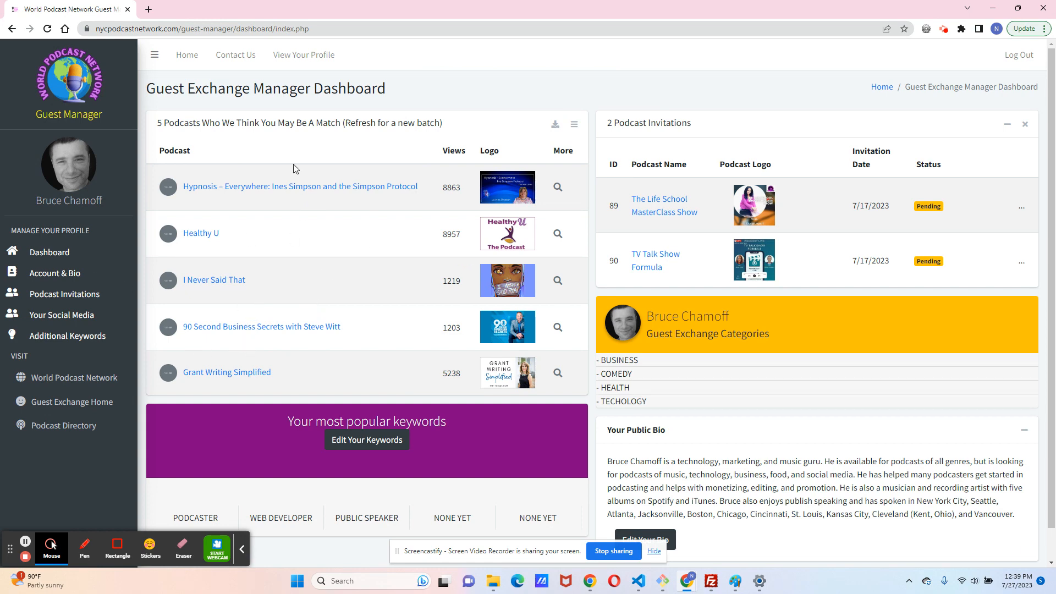
mouse_move(236, 55)
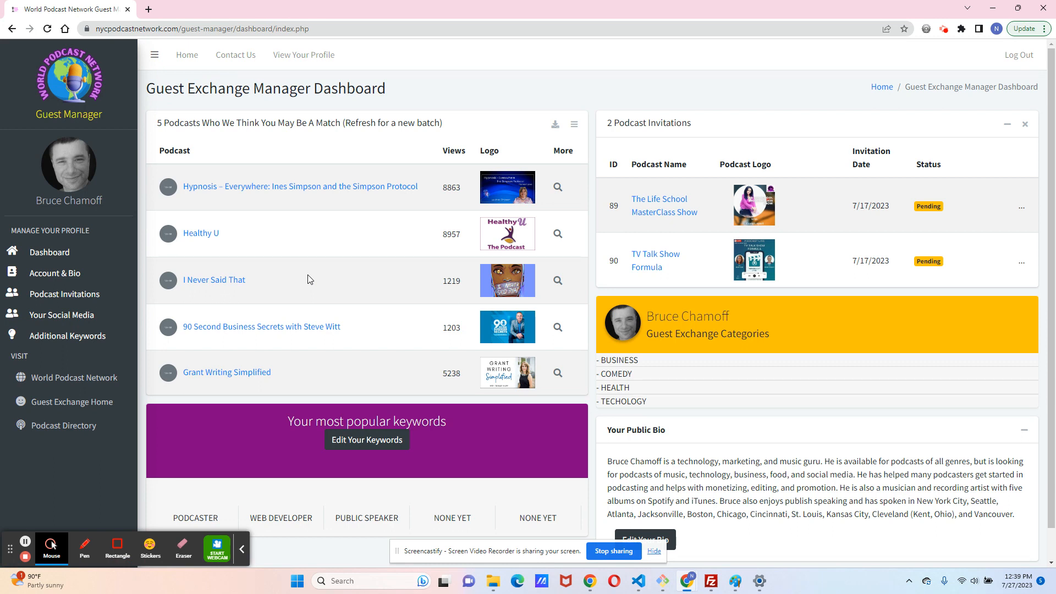
mouse_move(769, 166)
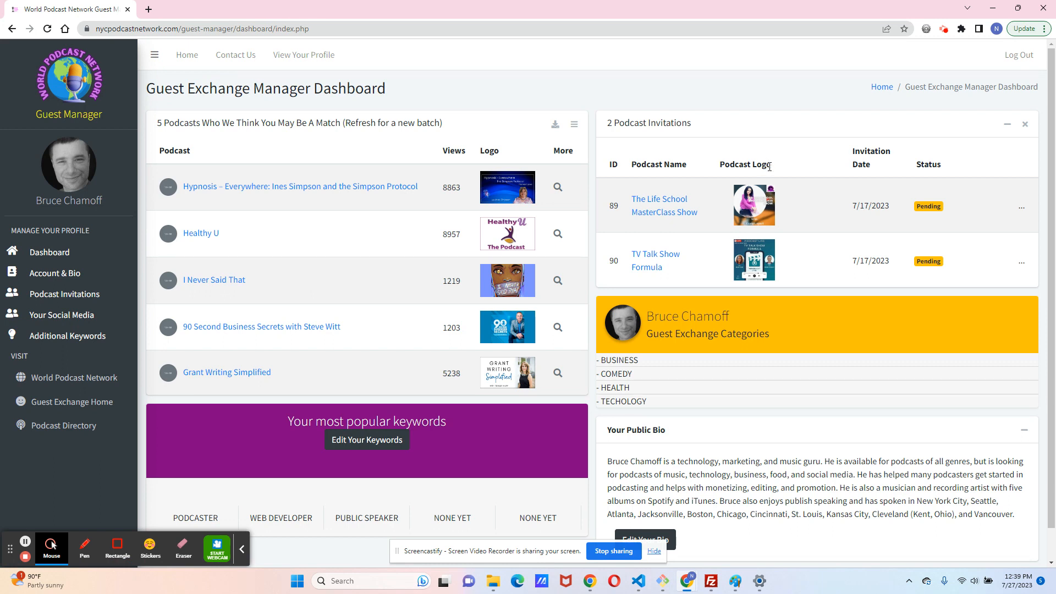
mouse_move(673, 140)
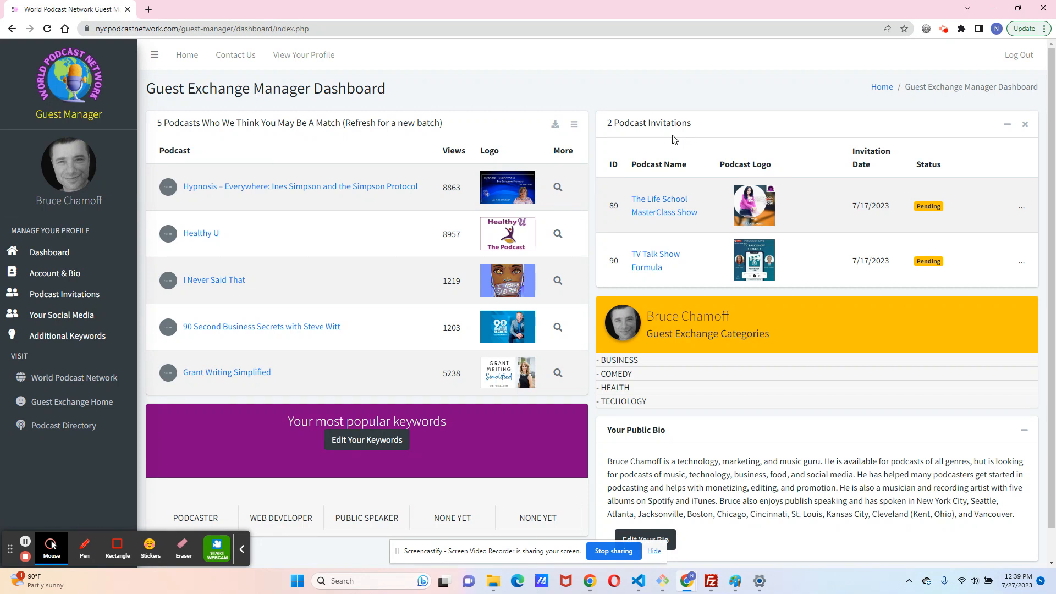
mouse_move(691, 218)
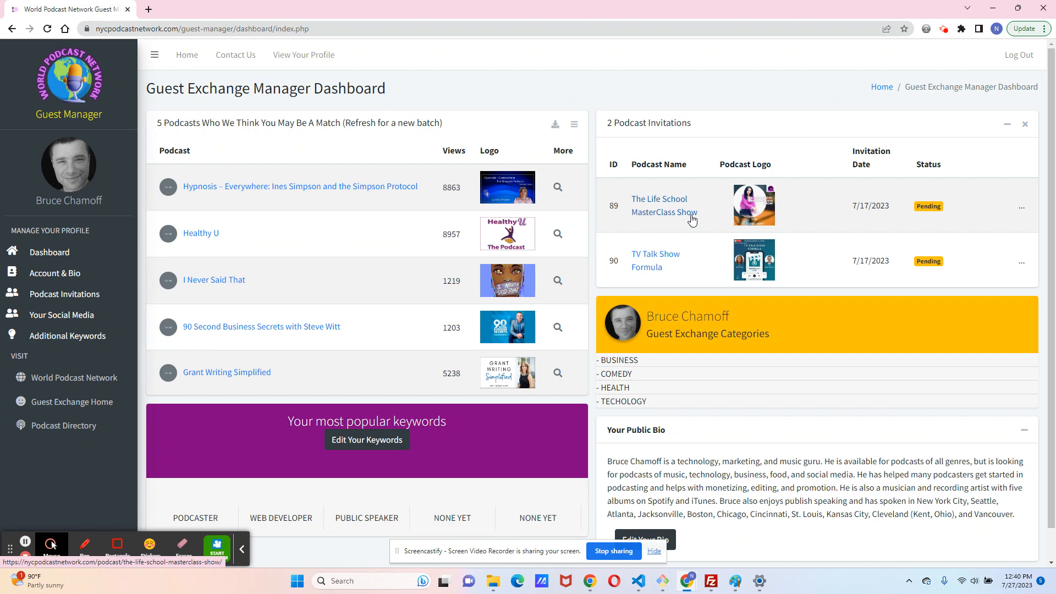
mouse_move(676, 202)
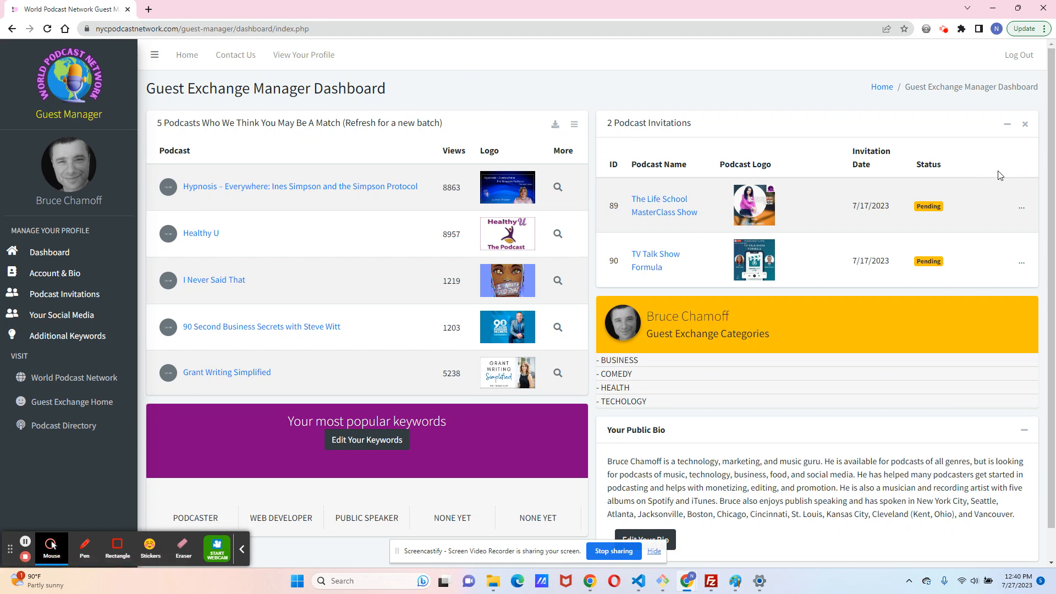
mouse_move(960, 198)
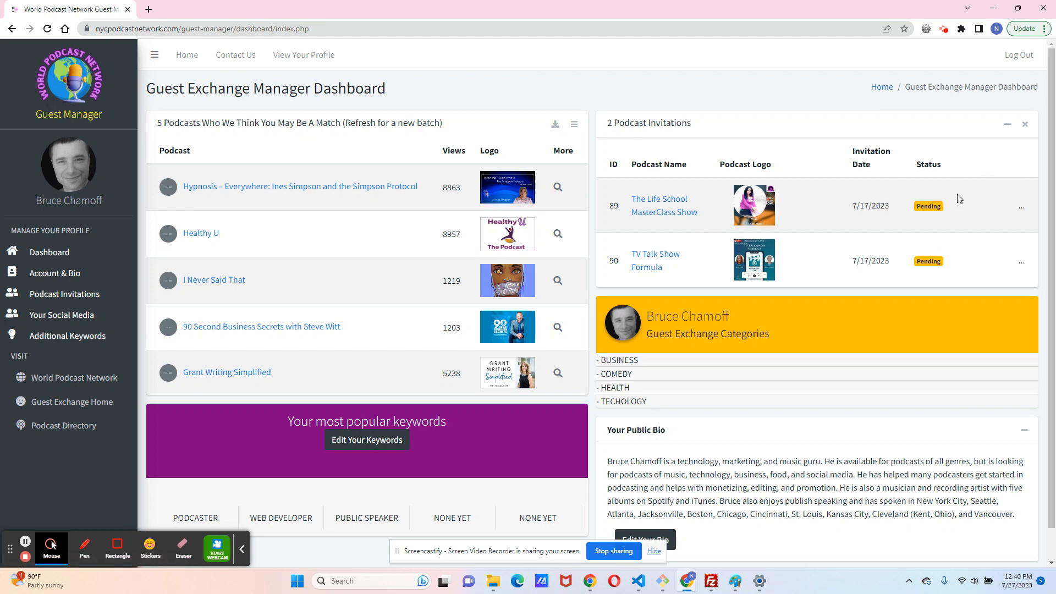
mouse_move(935, 220)
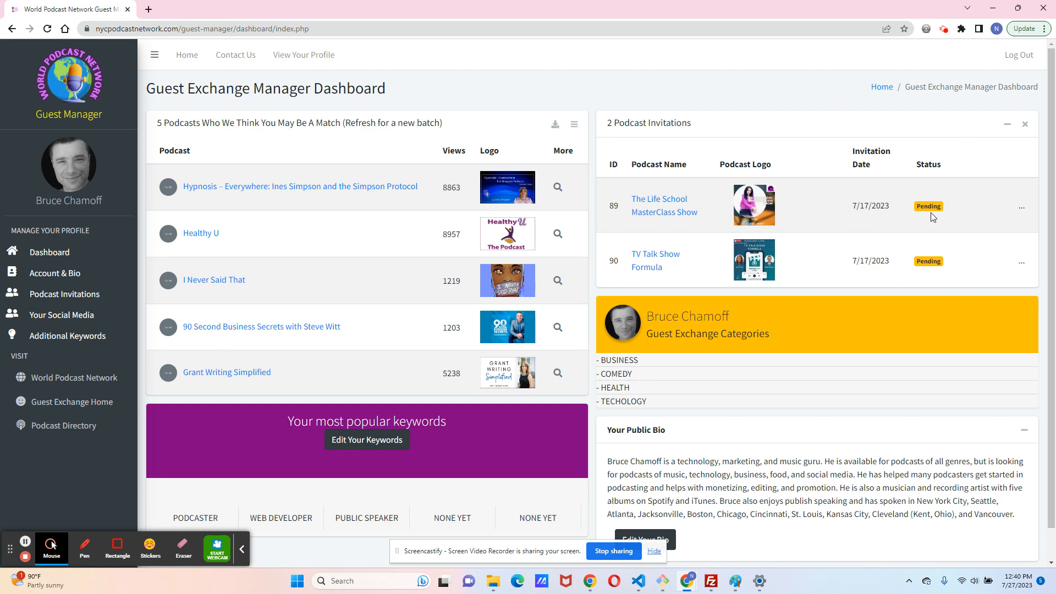
mouse_move(299, 277)
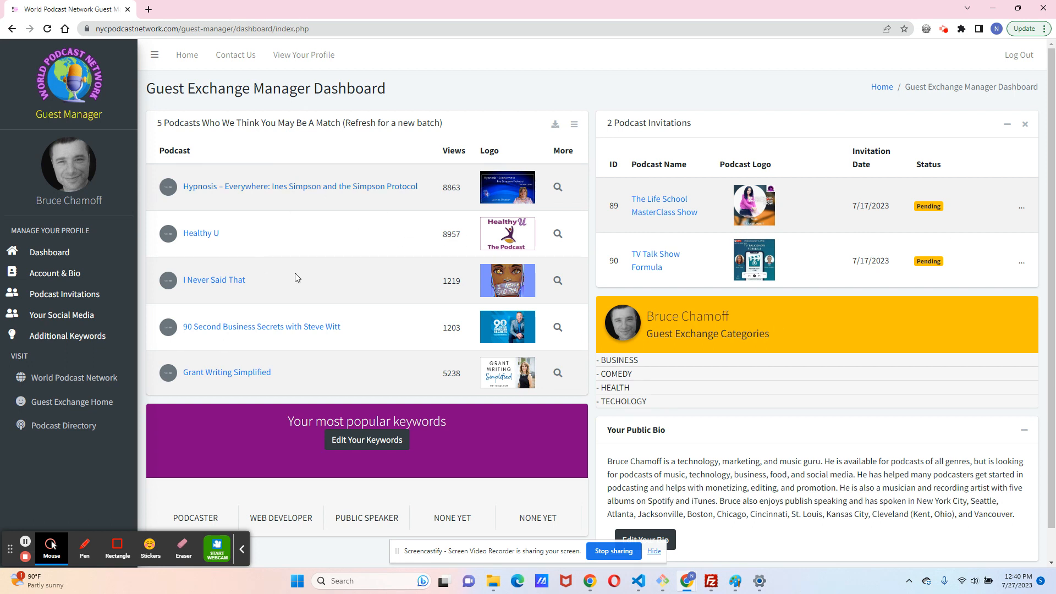
mouse_move(468, 278)
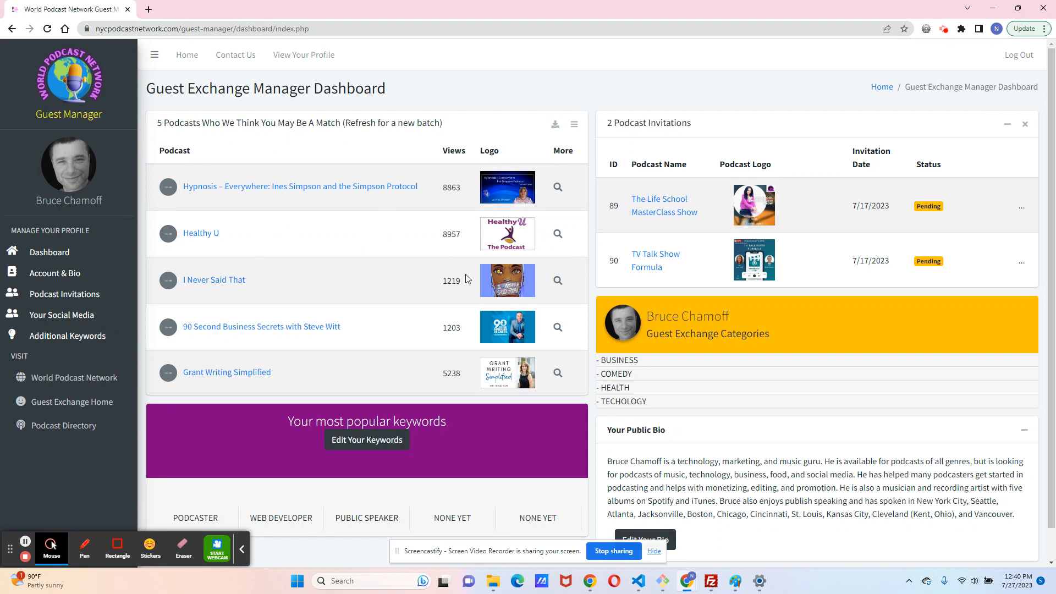
mouse_move(537, 288)
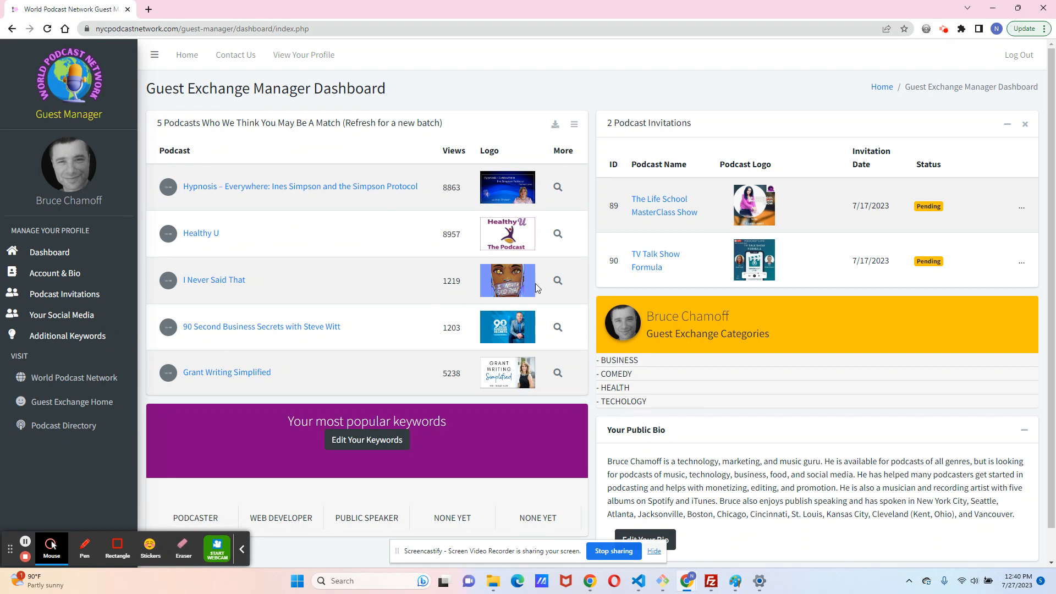
scroll(down, 3)
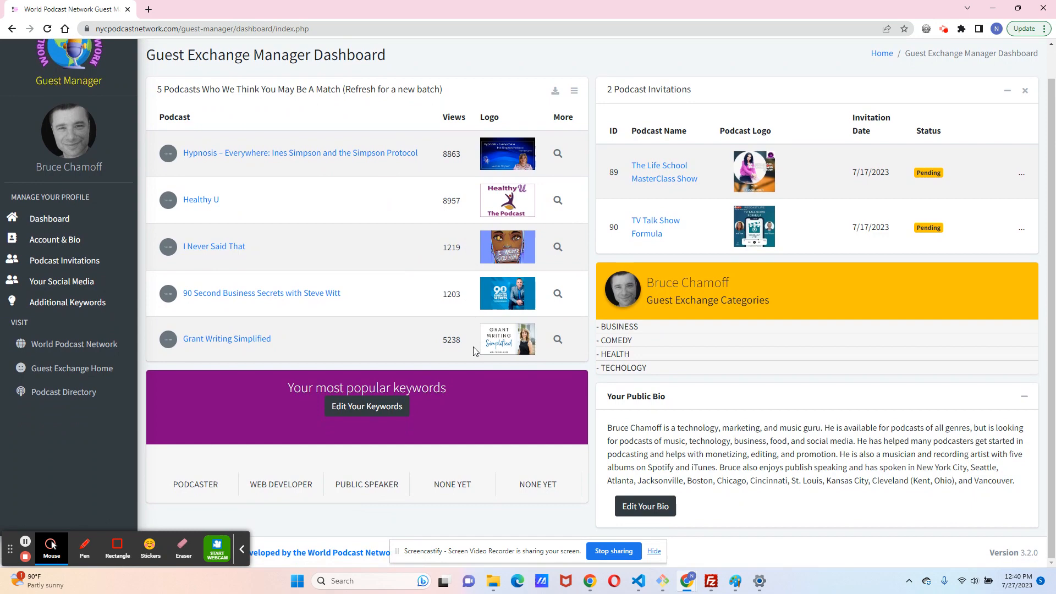
mouse_move(232, 484)
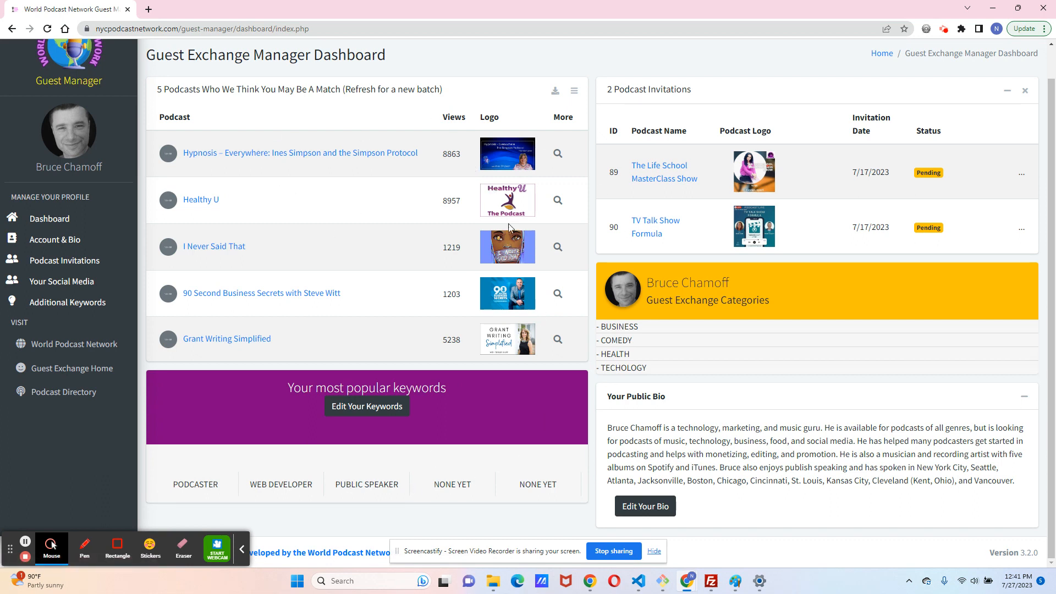
mouse_move(300, 496)
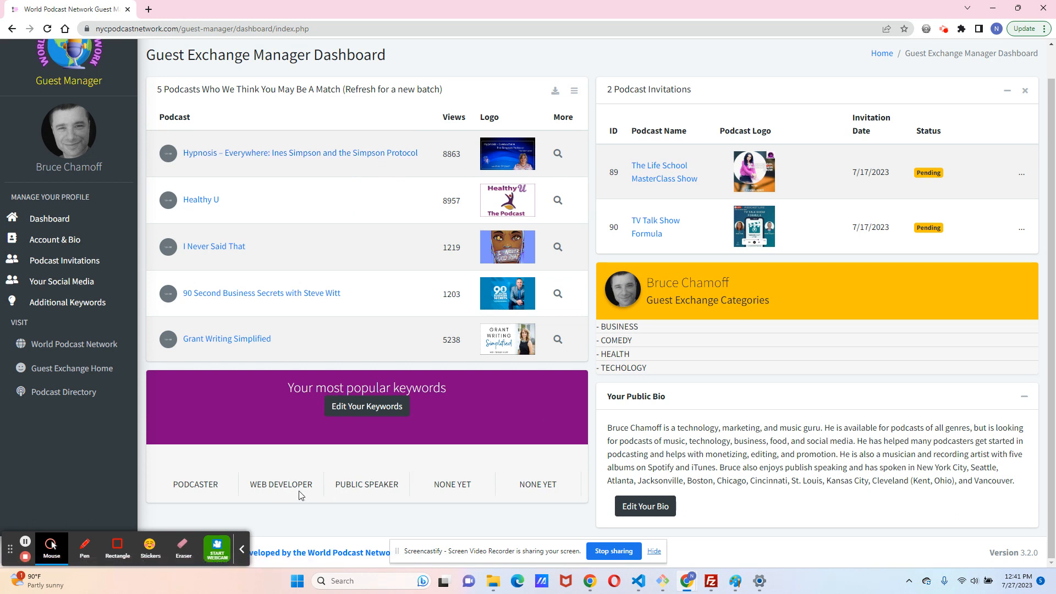
mouse_move(452, 241)
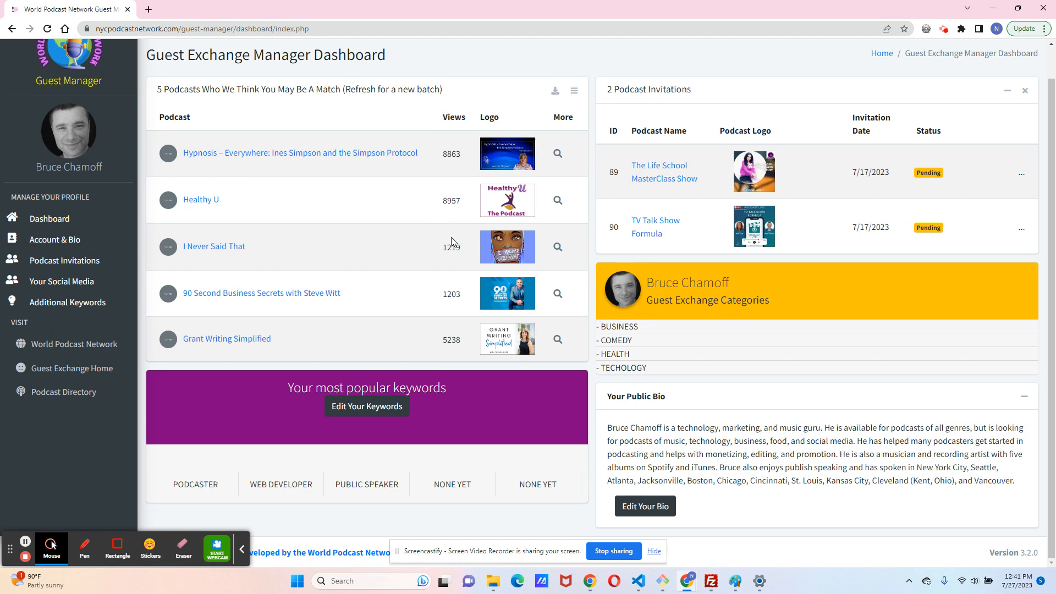
mouse_move(452, 238)
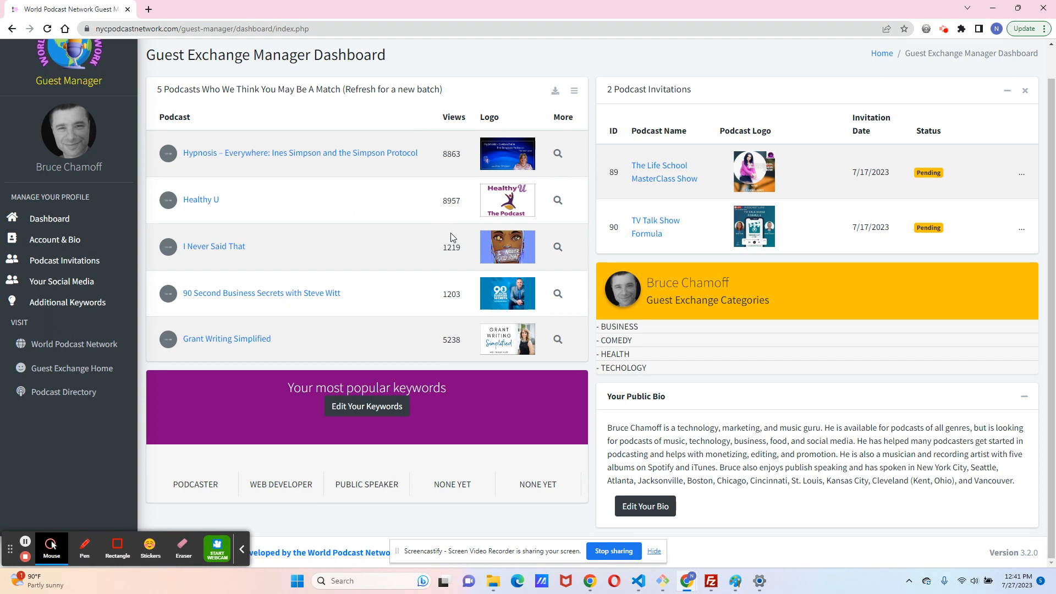
mouse_move(396, 287)
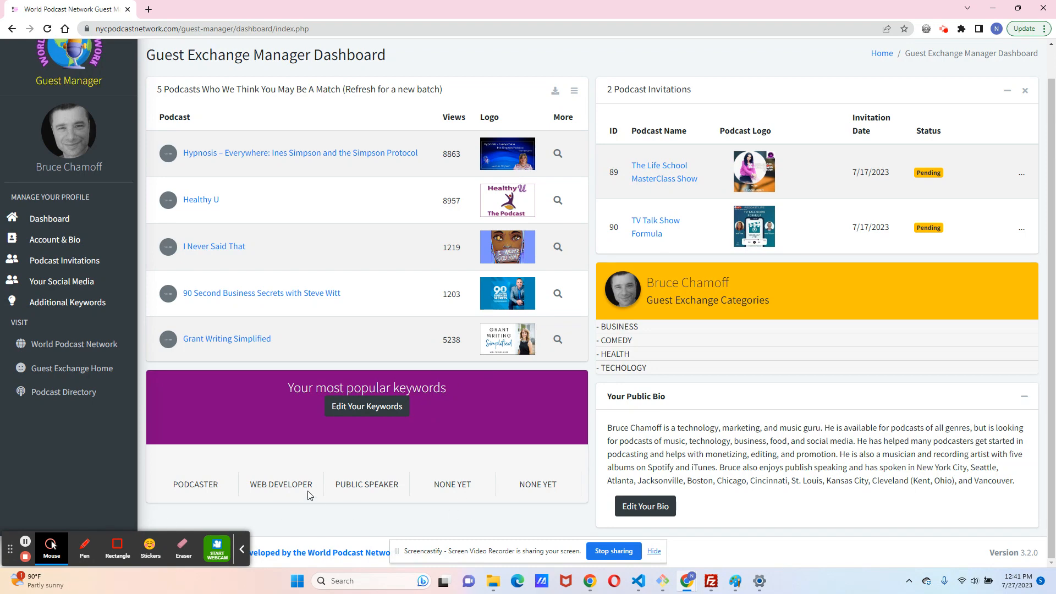
click(366, 406)
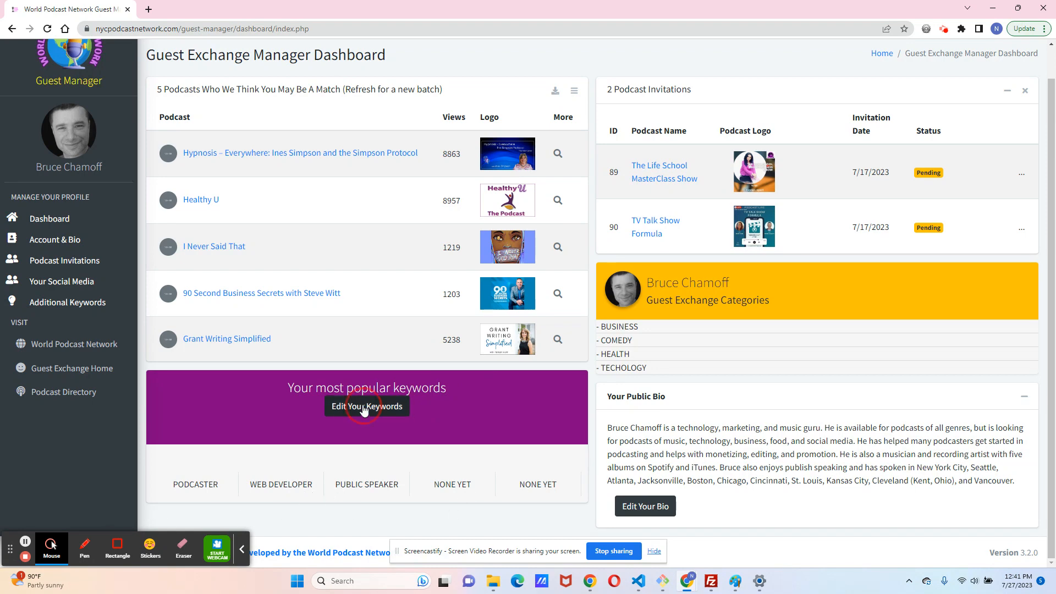
Fill keyword #4 with 'success coach' using the suggested word 'success', and save the keywords
click(367, 406)
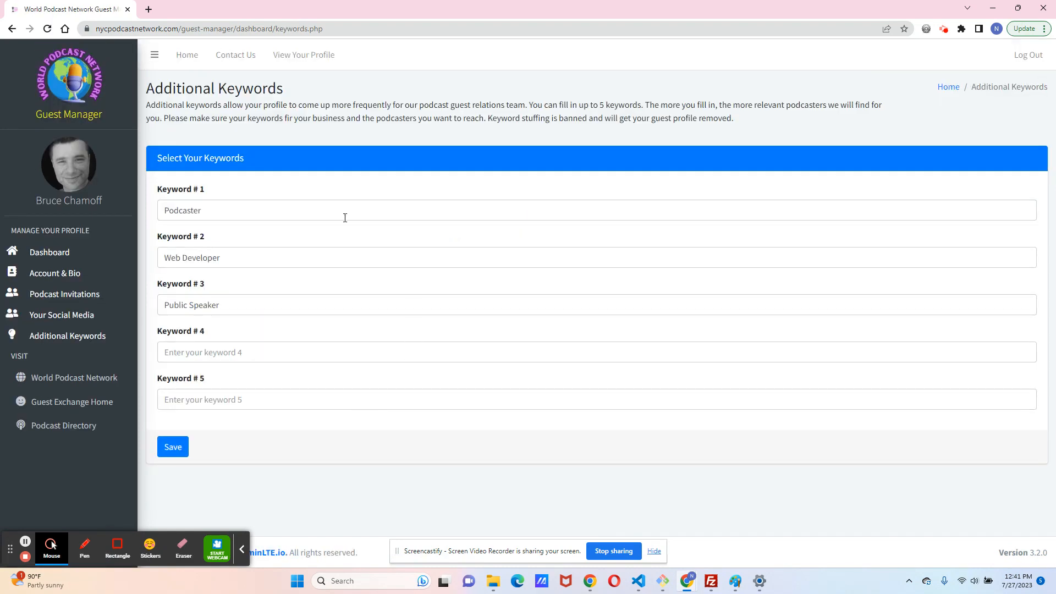
click(271, 352)
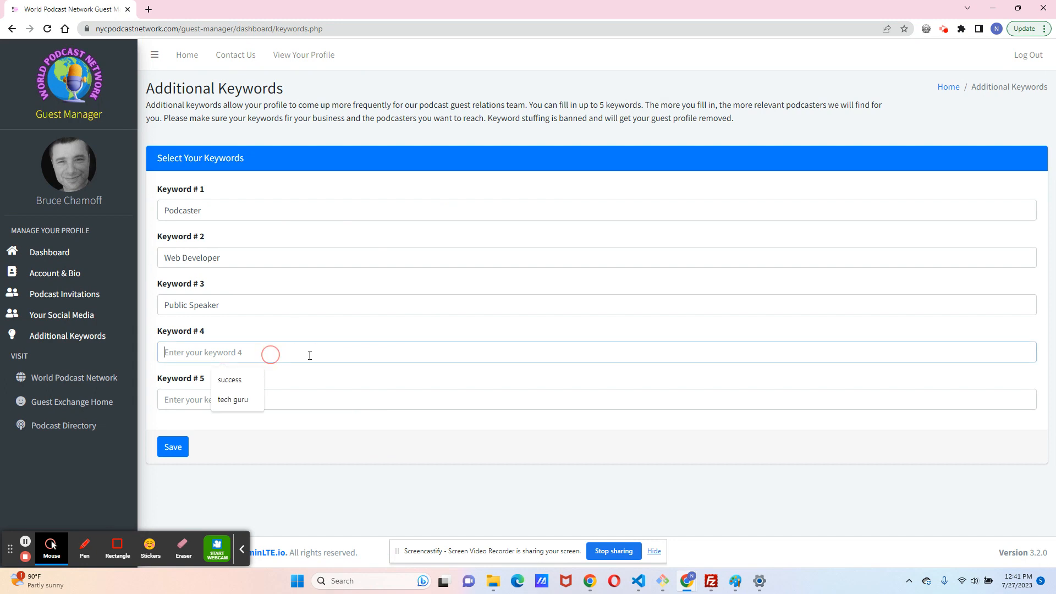
click(229, 380)
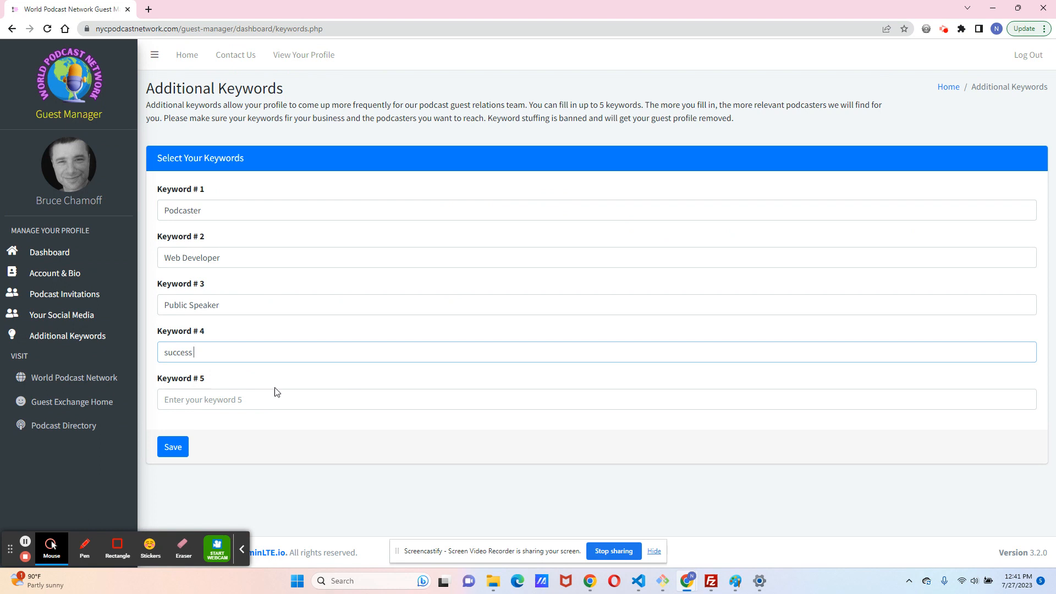
text(coach)
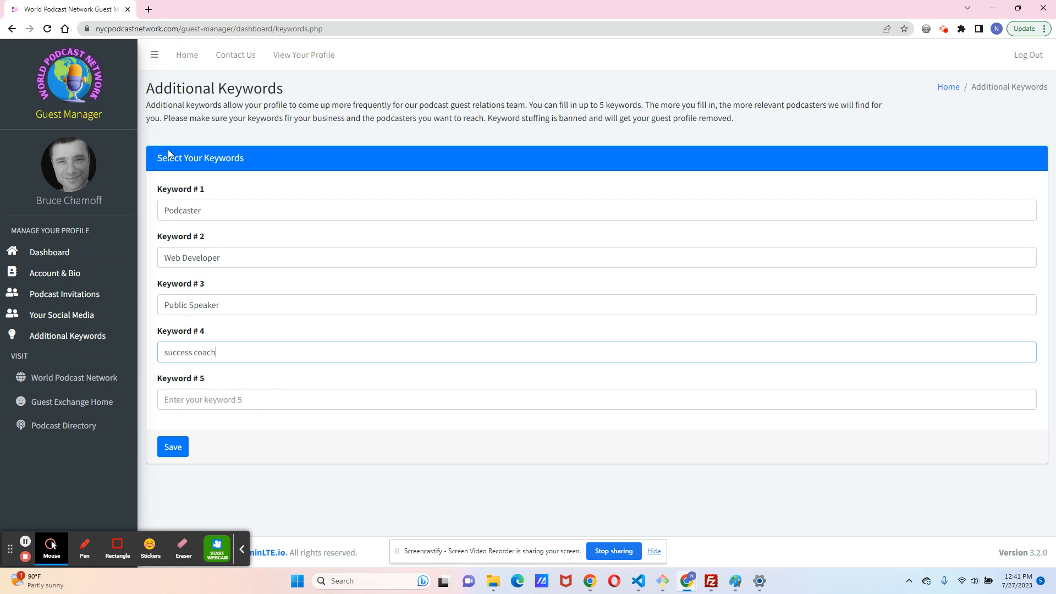
mouse_move(184, 232)
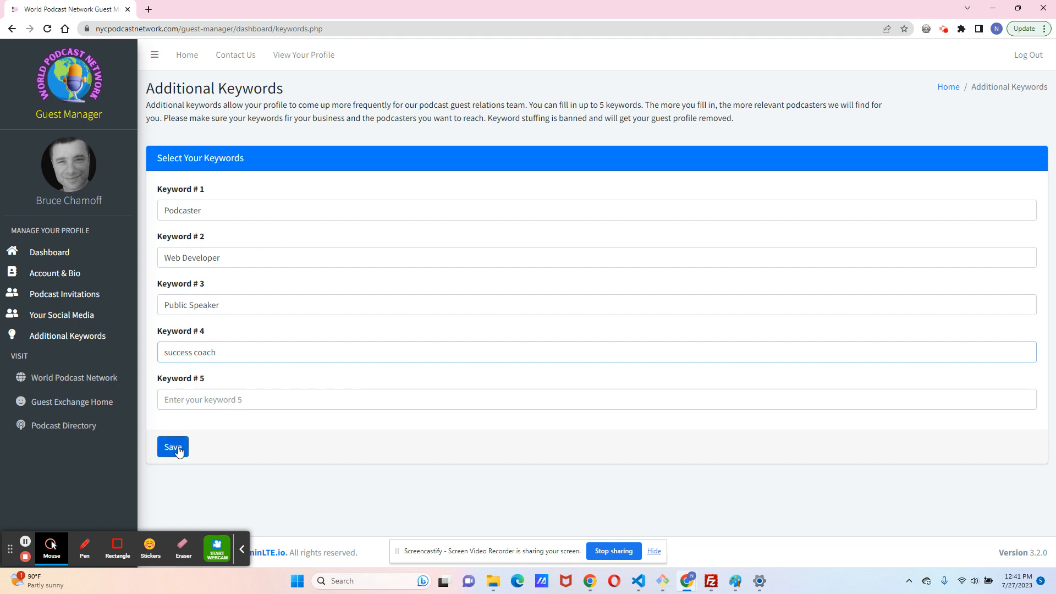
click(173, 446)
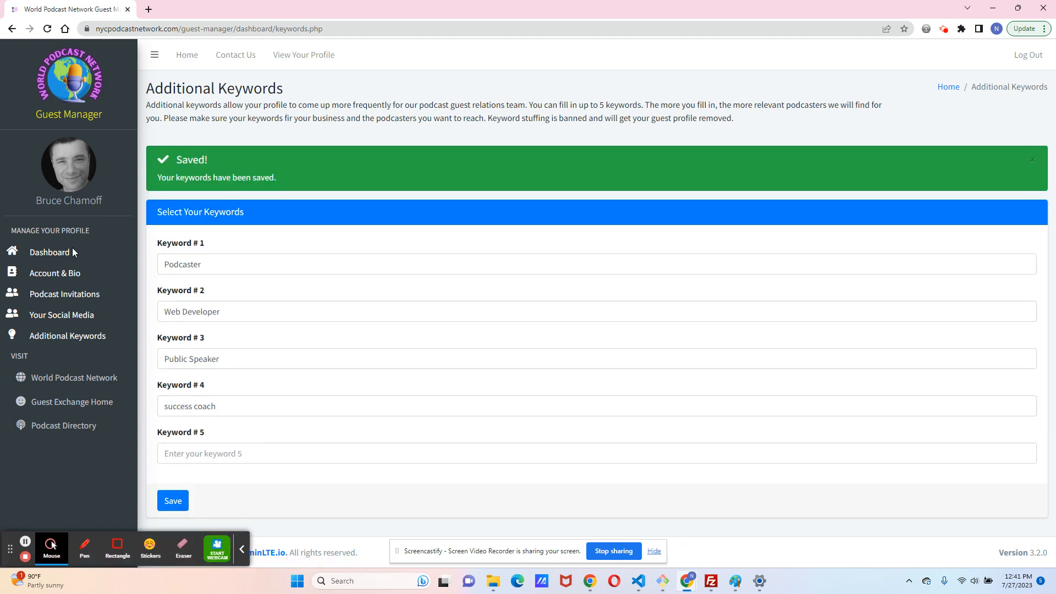
Return to the dashboard, where Success Coach now appears among the popular keywords
click(49, 252)
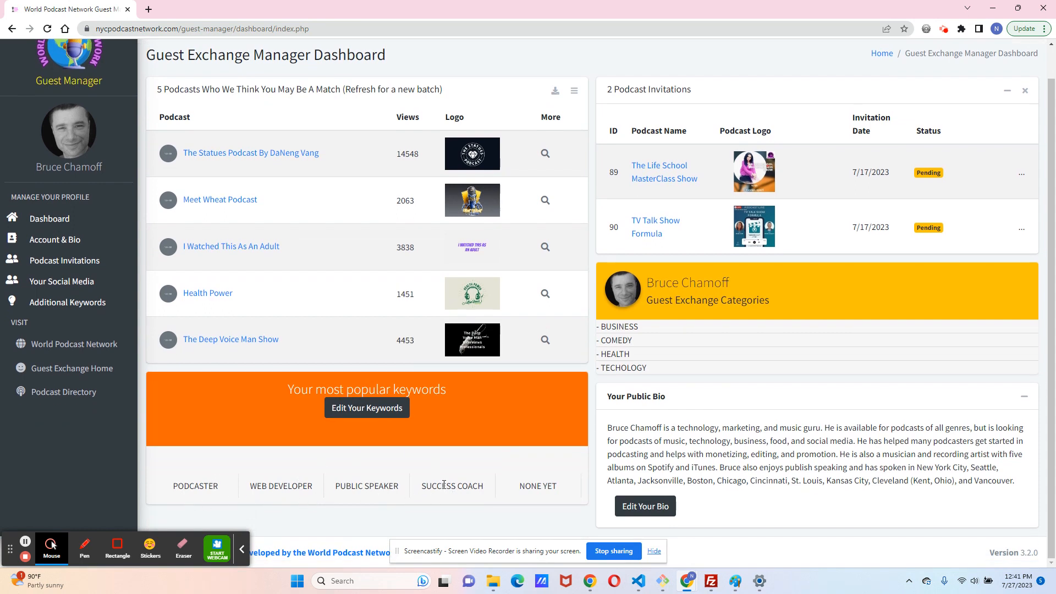
mouse_move(319, 495)
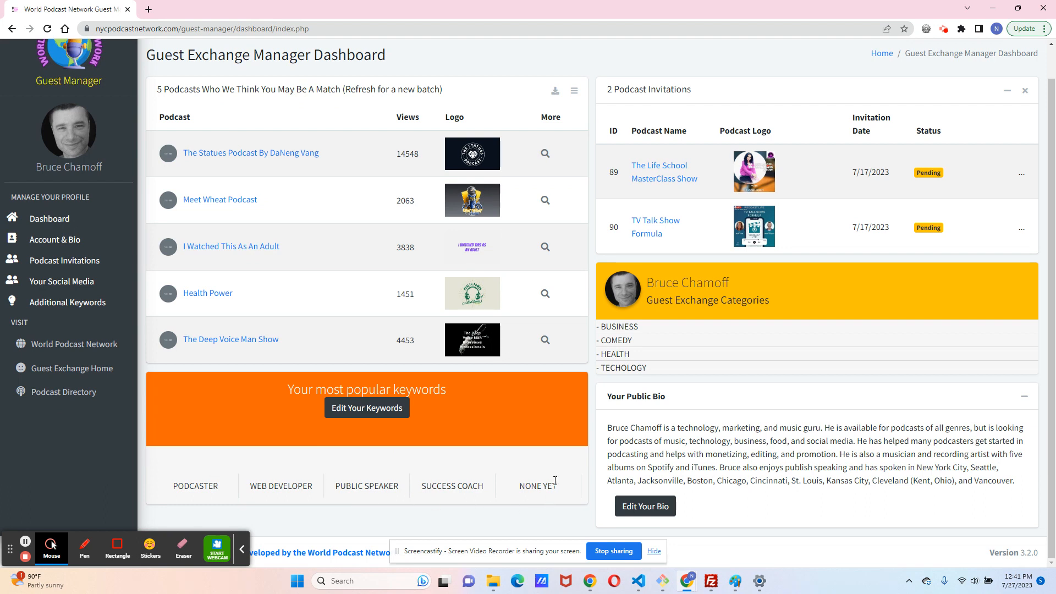
mouse_move(457, 475)
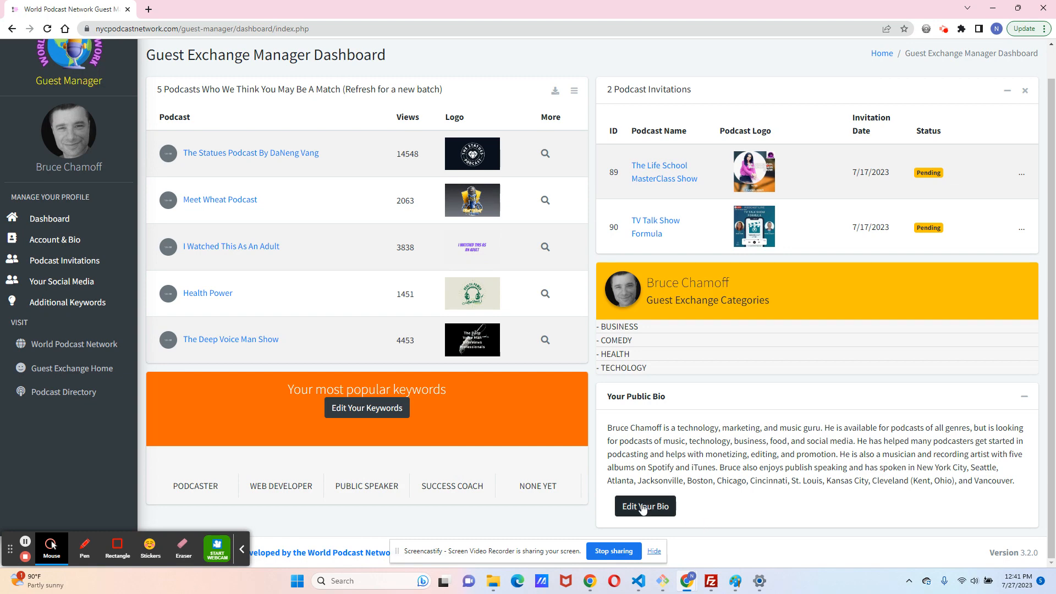
Visit the public bio and guest name fields on Account Info, then head back to the dashboard
click(644, 506)
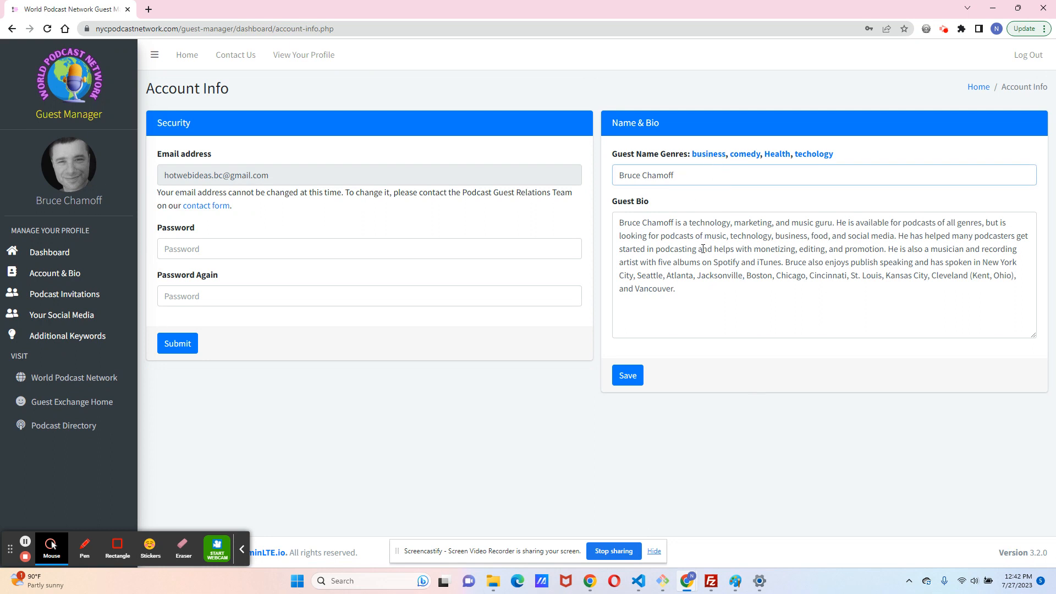
mouse_move(135, 271)
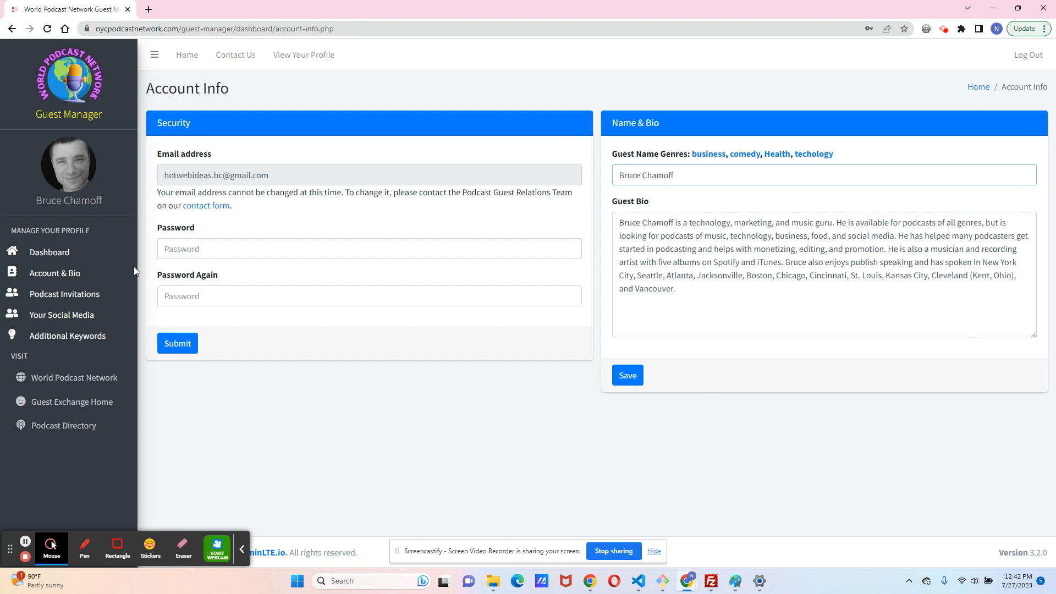
click(823, 175)
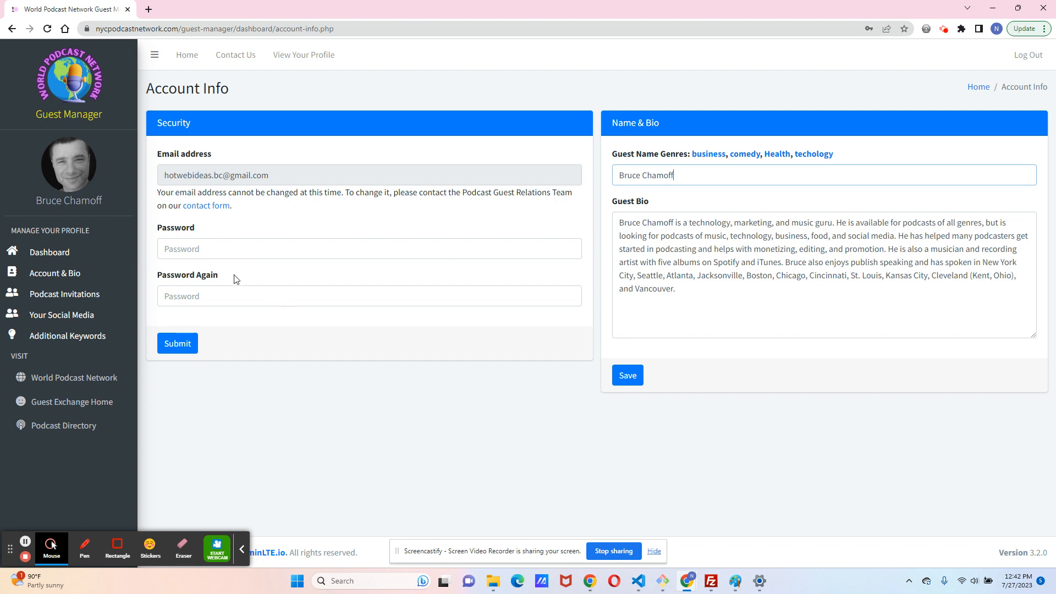
mouse_move(54, 273)
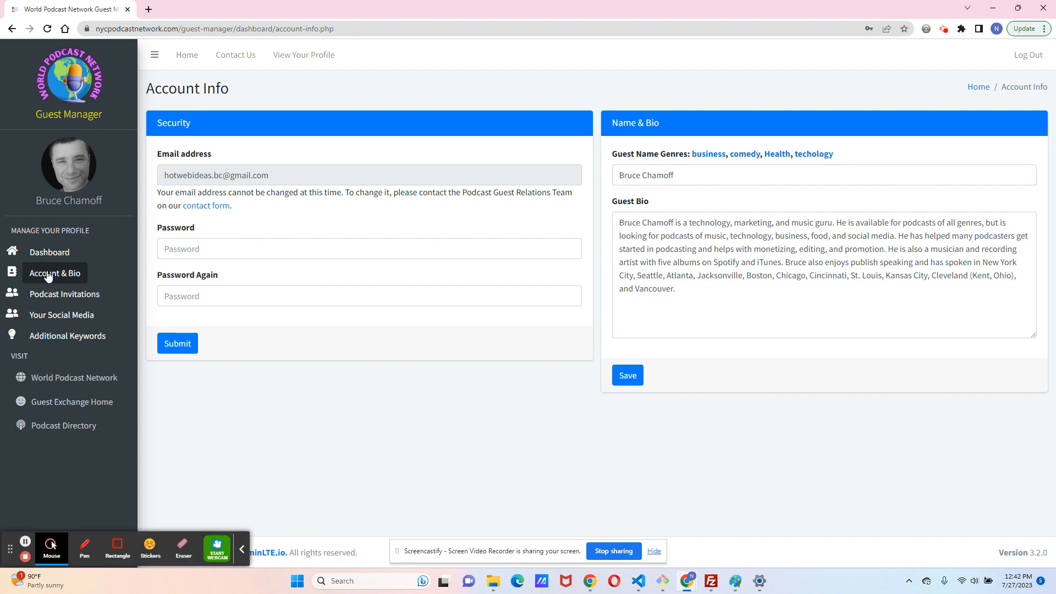
click(50, 252)
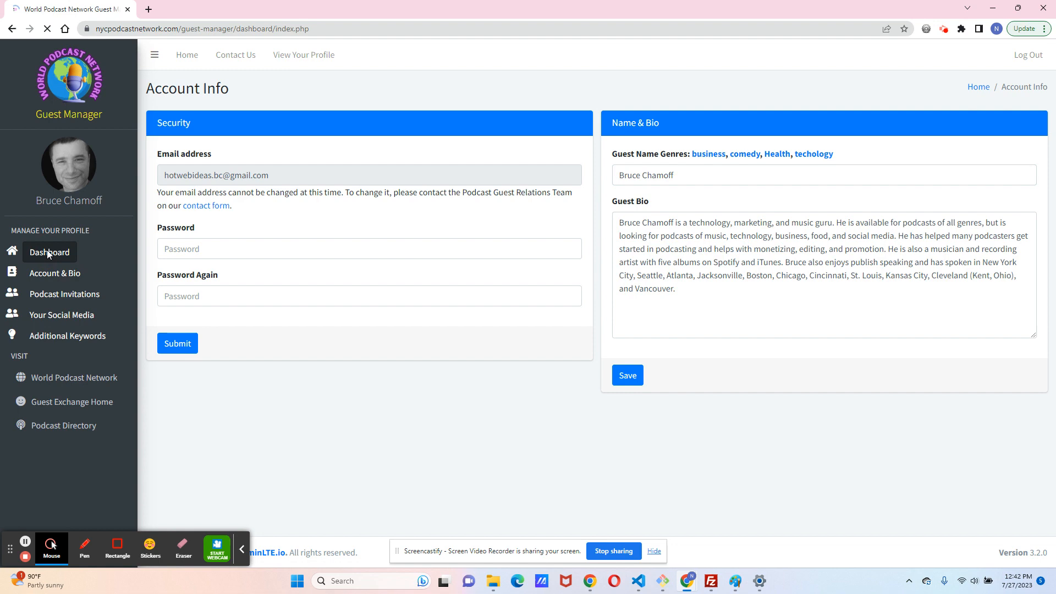
Reload the dashboard with a new batch of matched podcasts starting with Drinks After Work
click(48, 252)
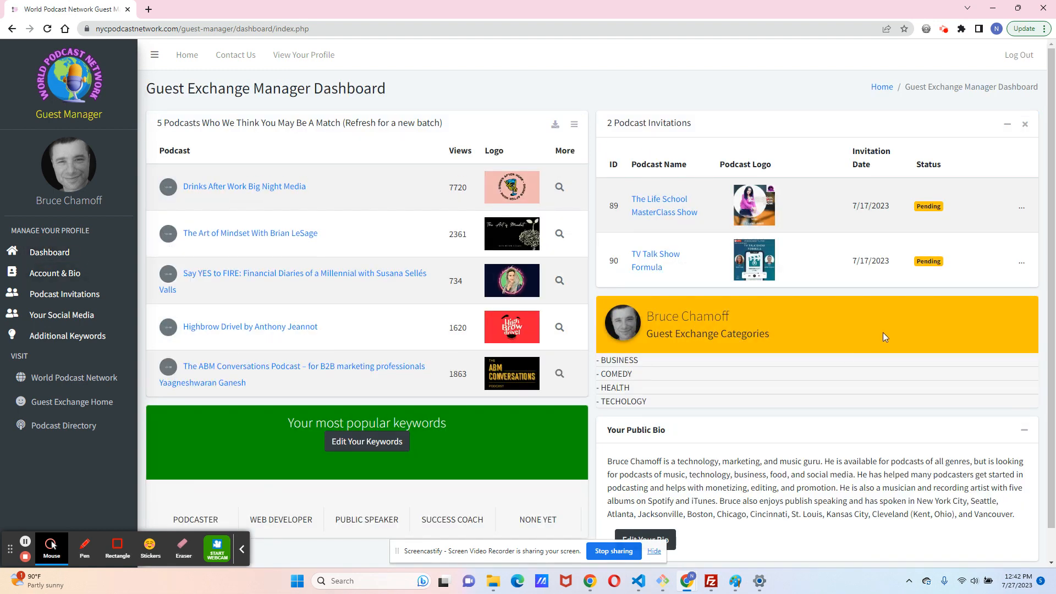
mouse_move(815, 288)
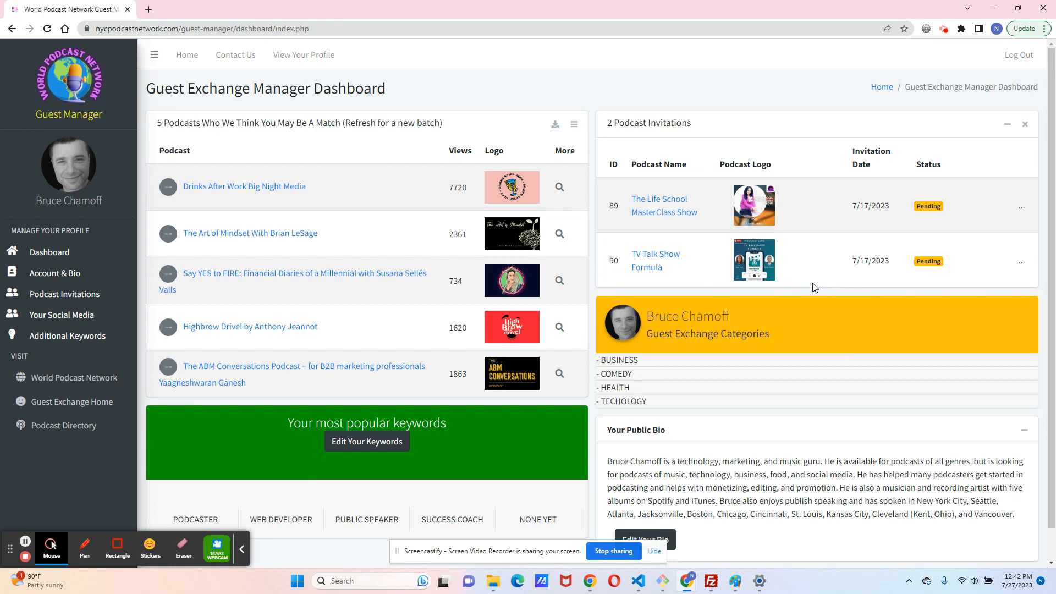
mouse_move(583, 91)
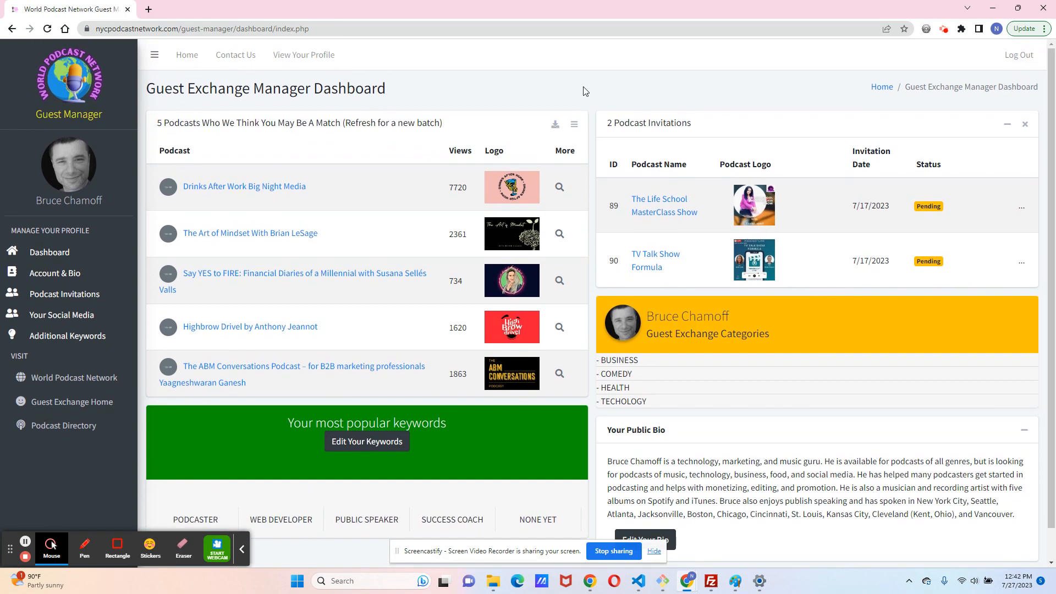
mouse_move(402, 130)
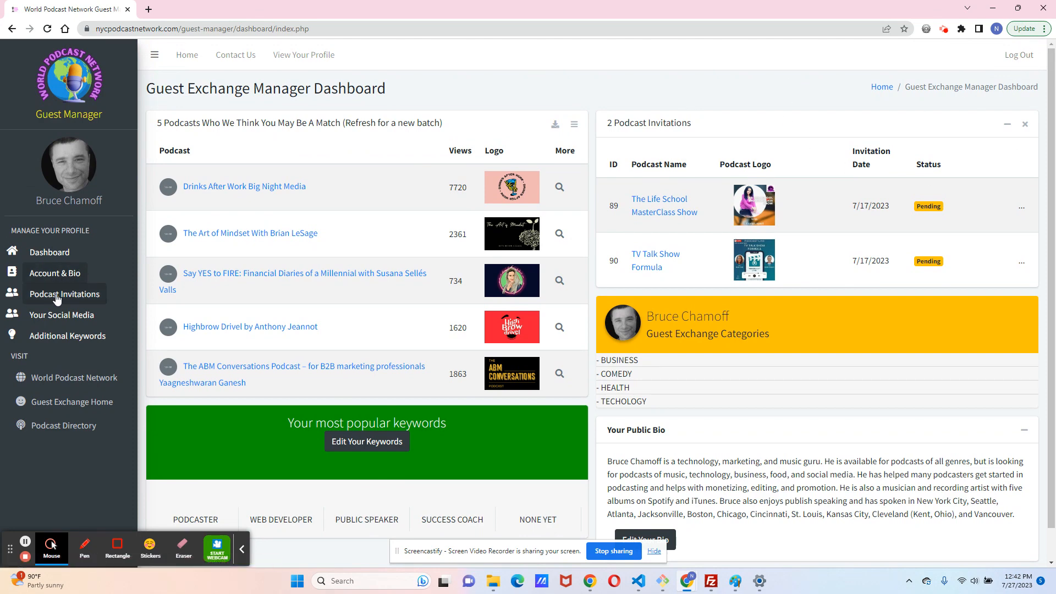
View the two pending Podcast Invitations, briefly via the dashboard, then move on toward Your Social Media
click(64, 294)
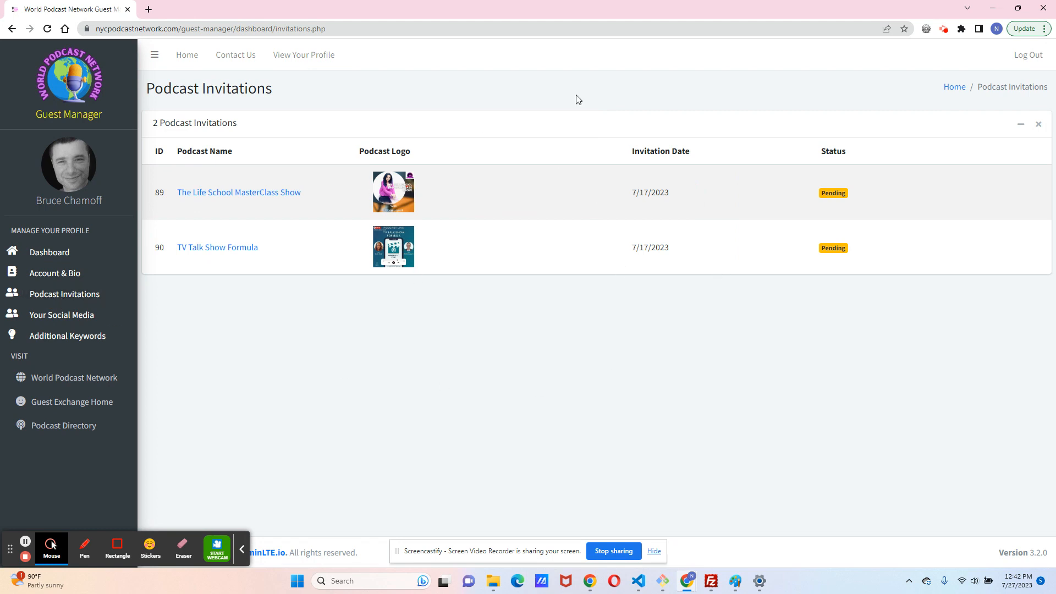
mouse_move(883, 195)
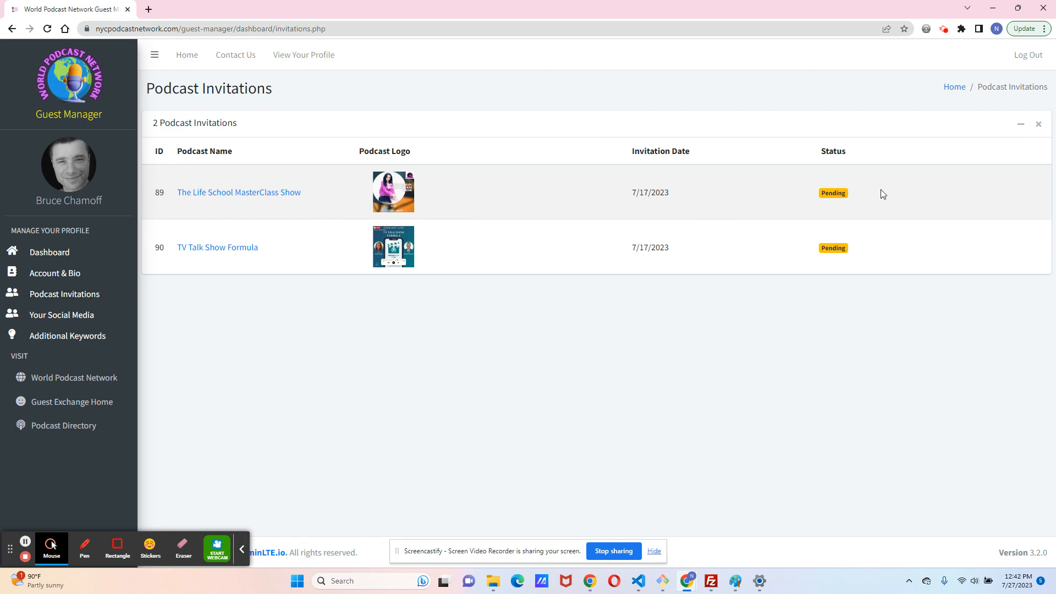
mouse_move(50, 256)
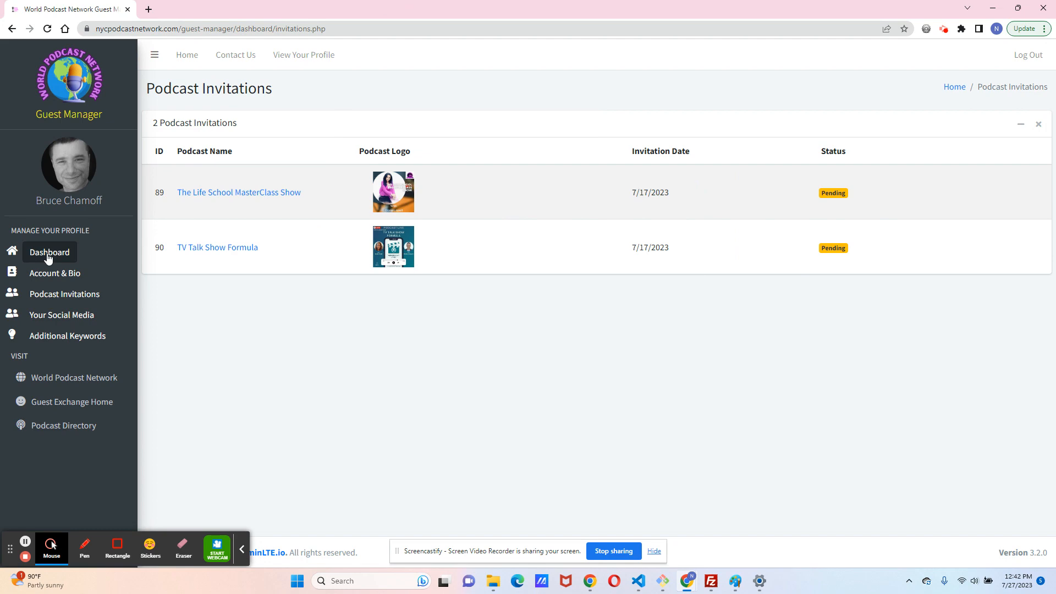
click(49, 250)
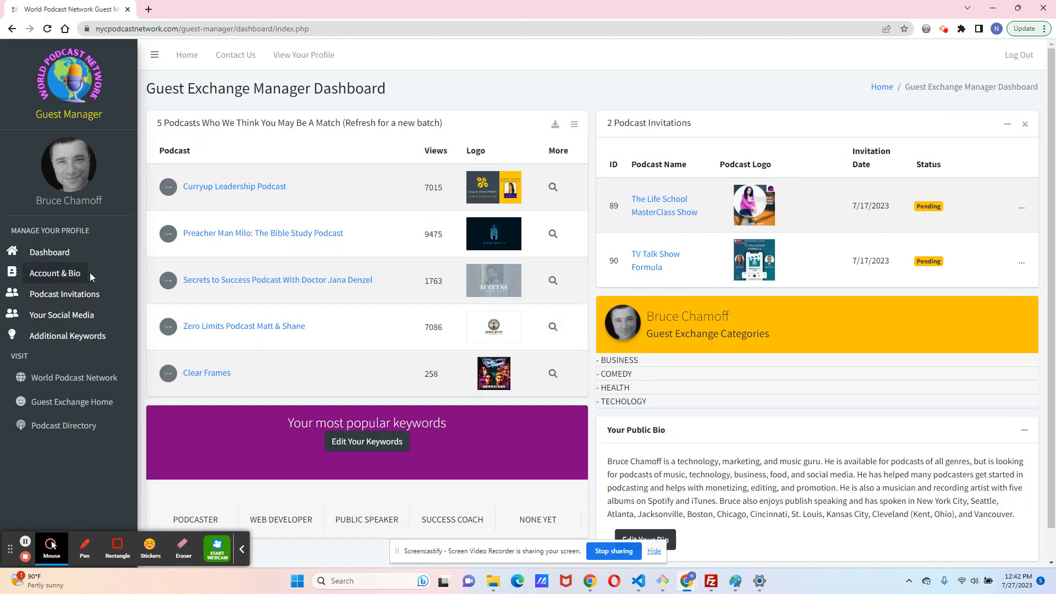
click(64, 293)
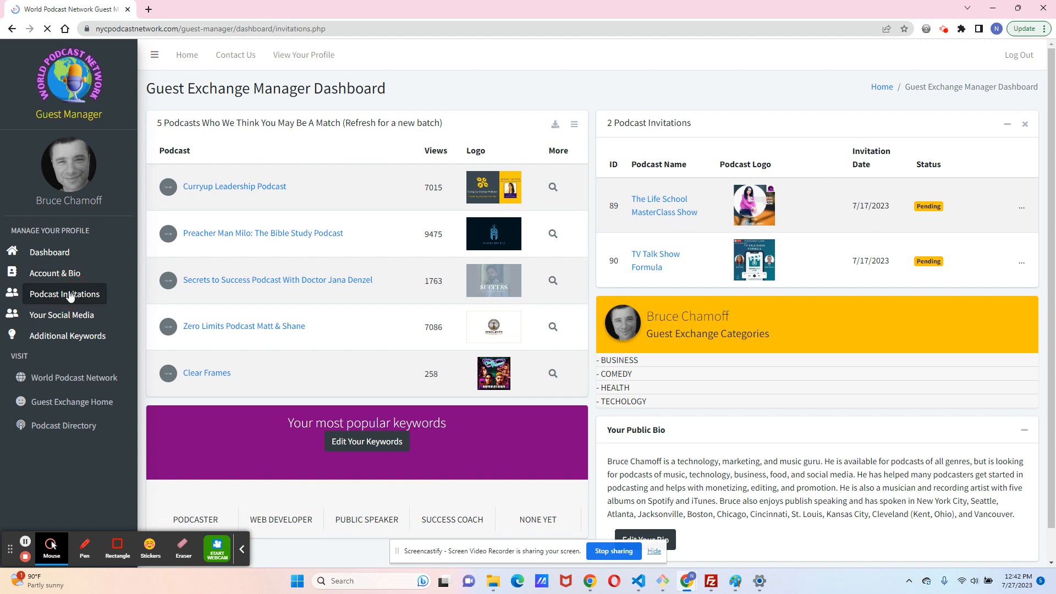
click(64, 294)
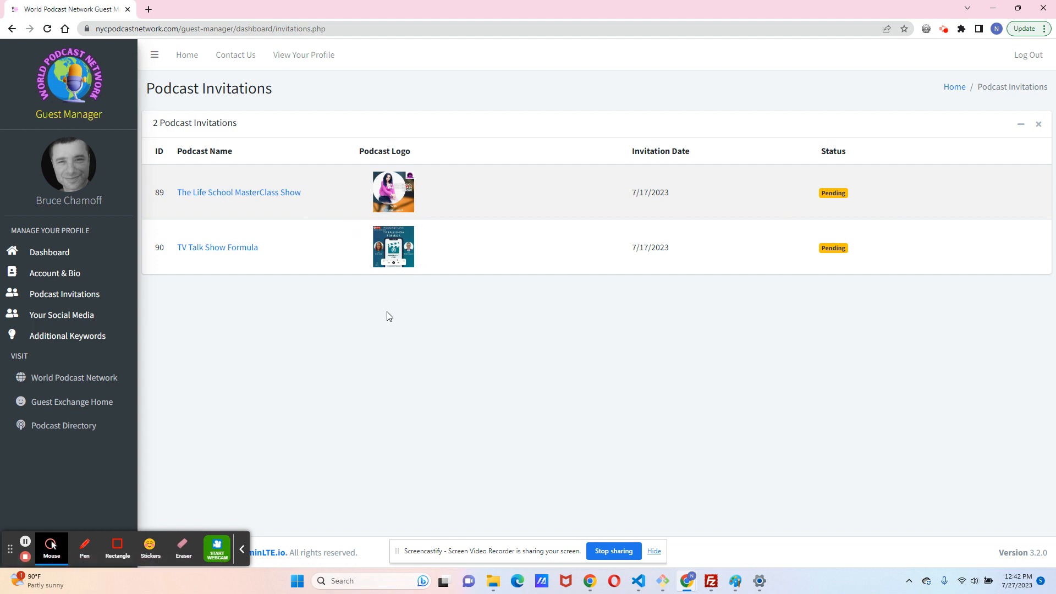
click(62, 314)
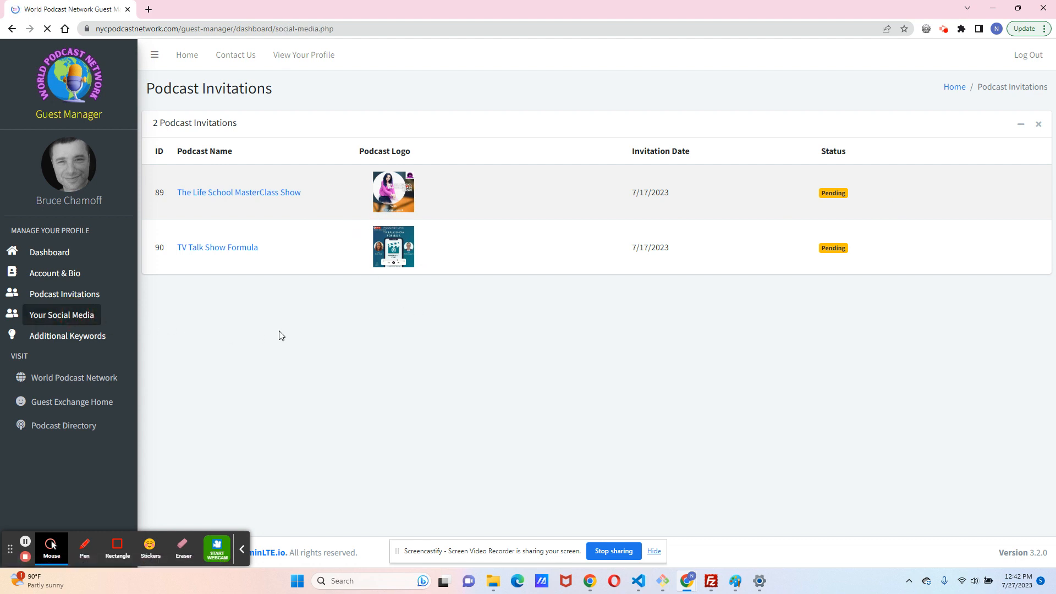
Show the Your Social Media page with Instagram and LinkedIn links and Facebook empty, then head to Additional Keywords
click(61, 314)
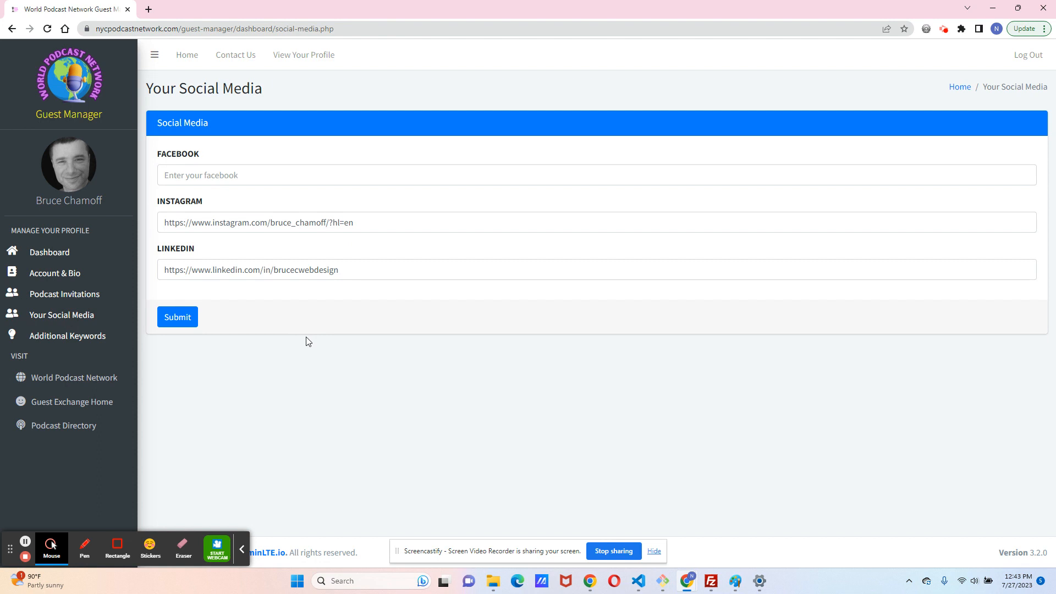
mouse_move(370, 253)
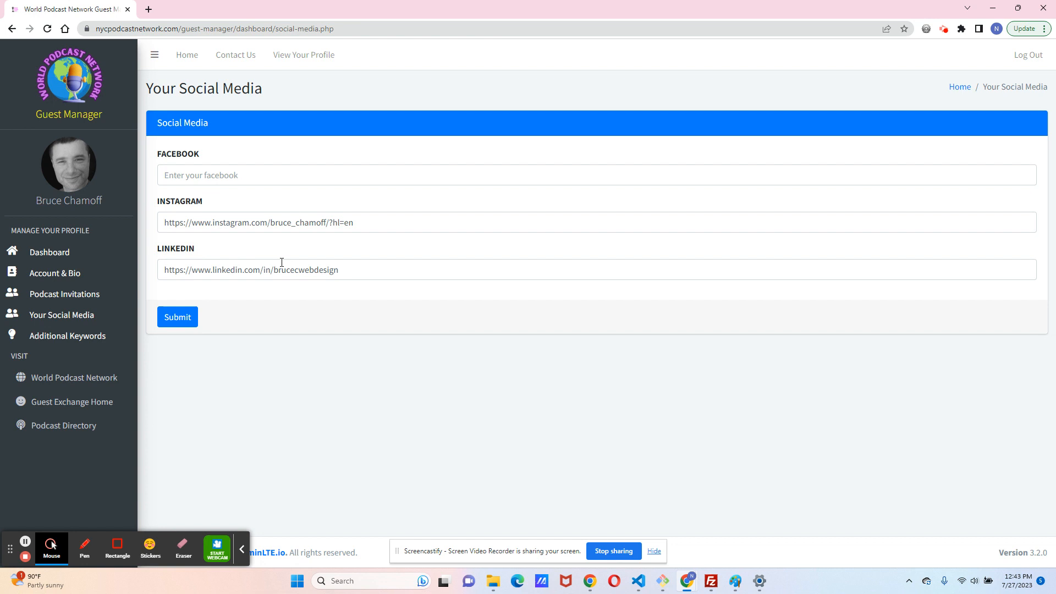
mouse_move(291, 250)
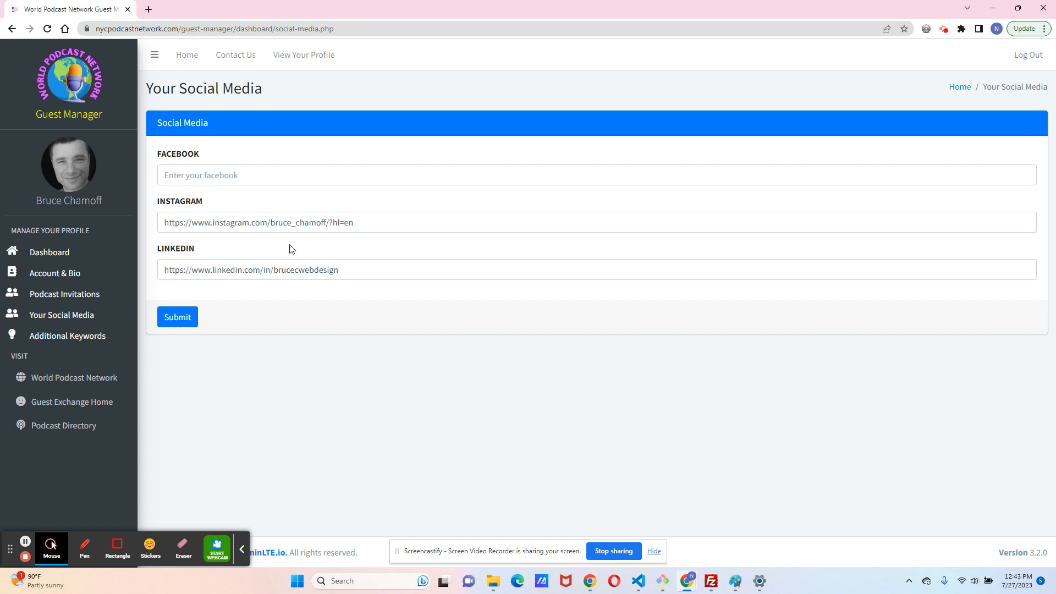
mouse_move(320, 316)
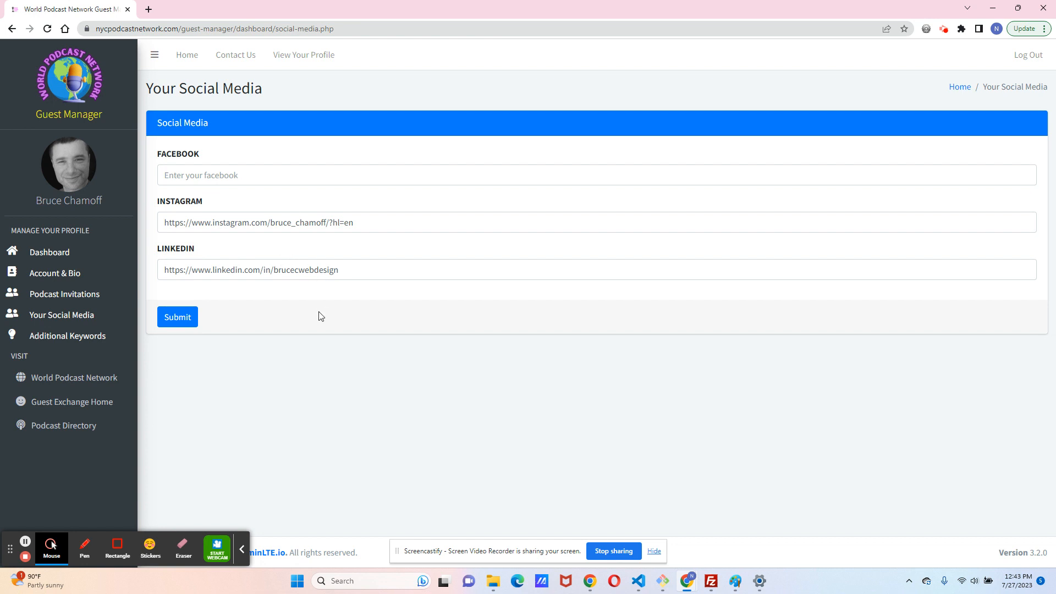
mouse_move(336, 312)
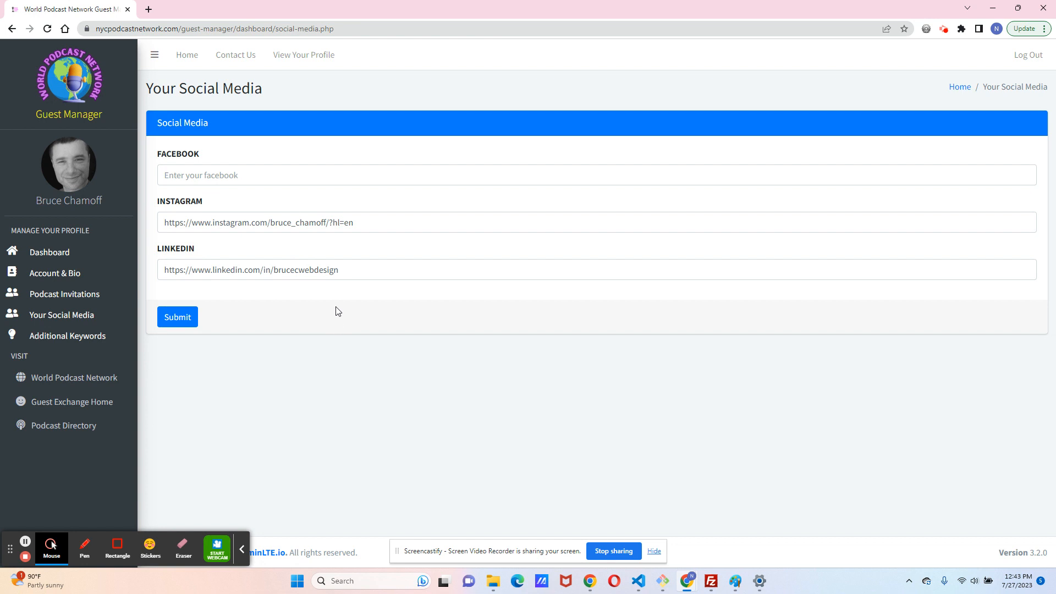
mouse_move(331, 410)
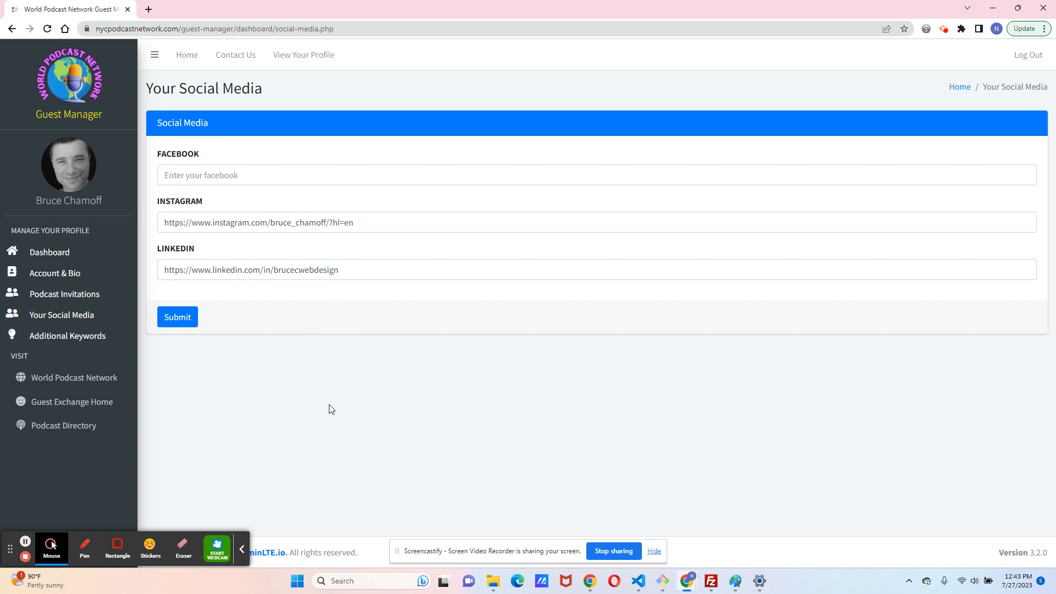
click(67, 335)
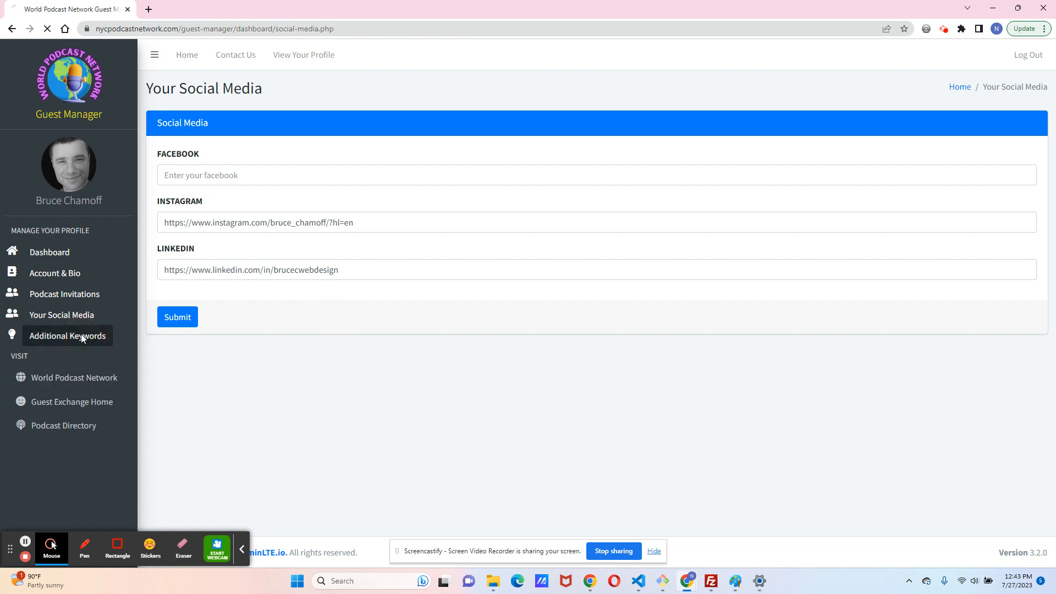
Show the Additional Keywords list: Podcaster, Web Developer, Public Speaker, success coach, keyword 5 empty
click(67, 336)
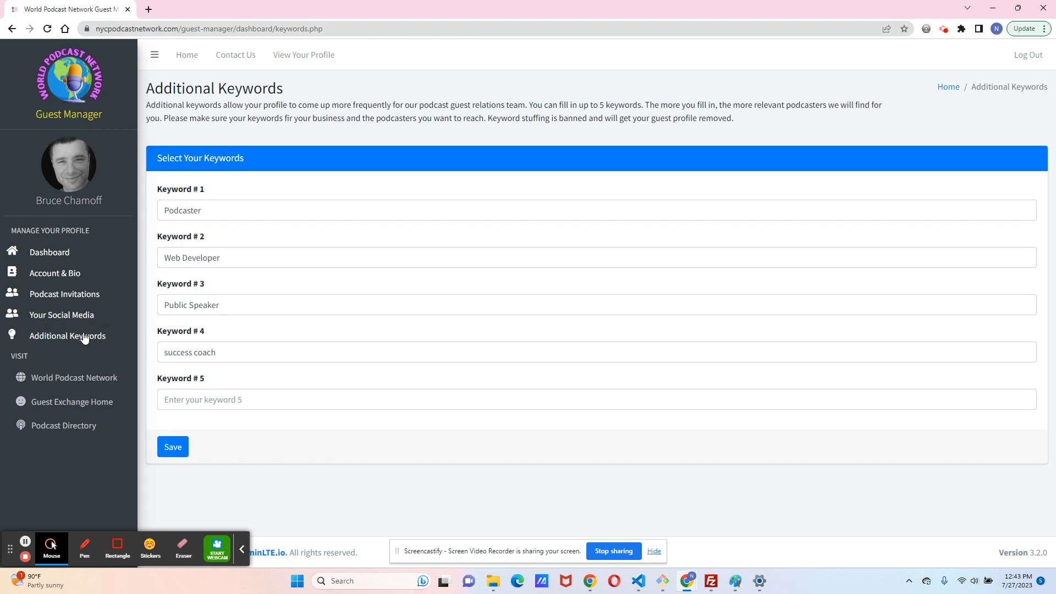
mouse_move(67, 336)
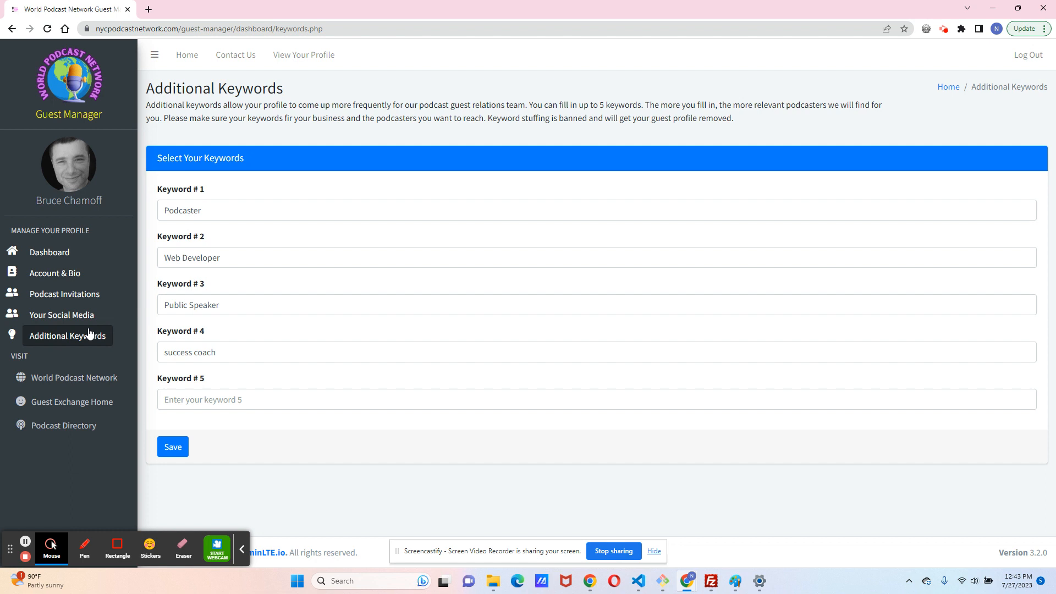
mouse_move(91, 361)
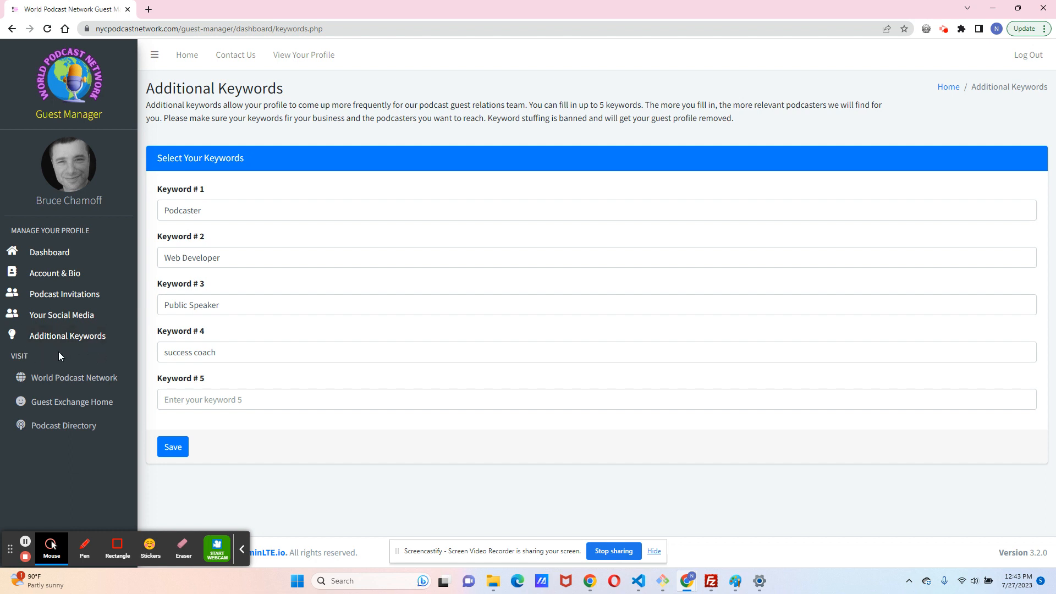
mouse_move(51, 359)
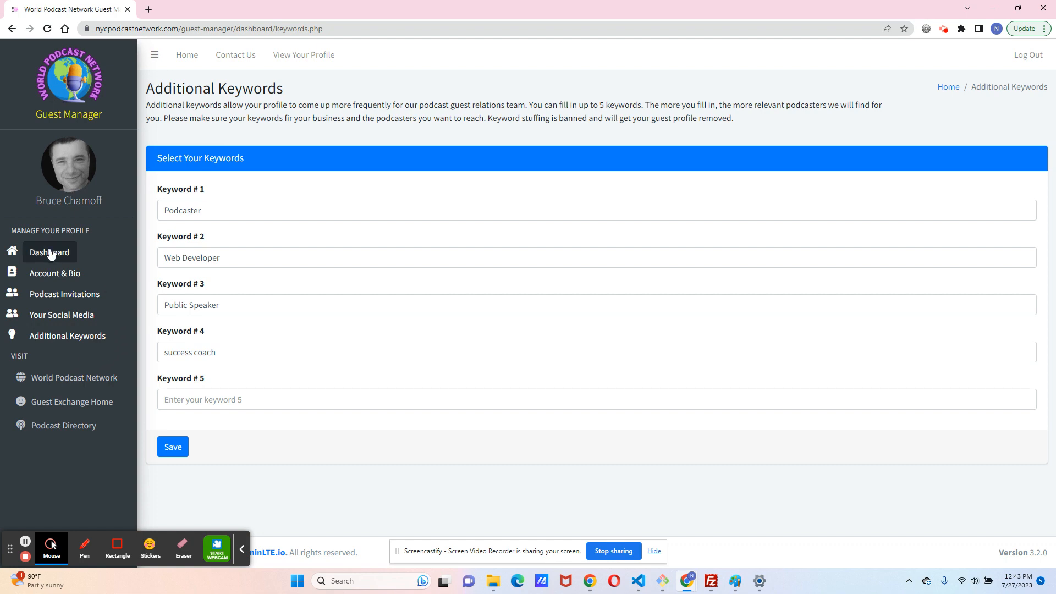
Return to the Dashboard to review the refreshed matched podcasts and widgets
click(49, 251)
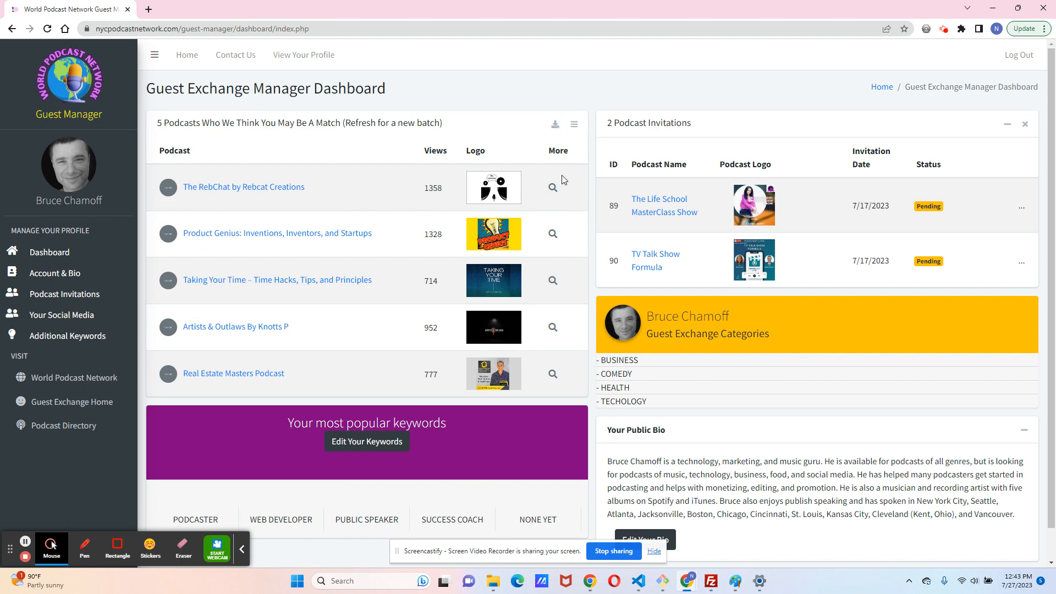
mouse_move(552, 280)
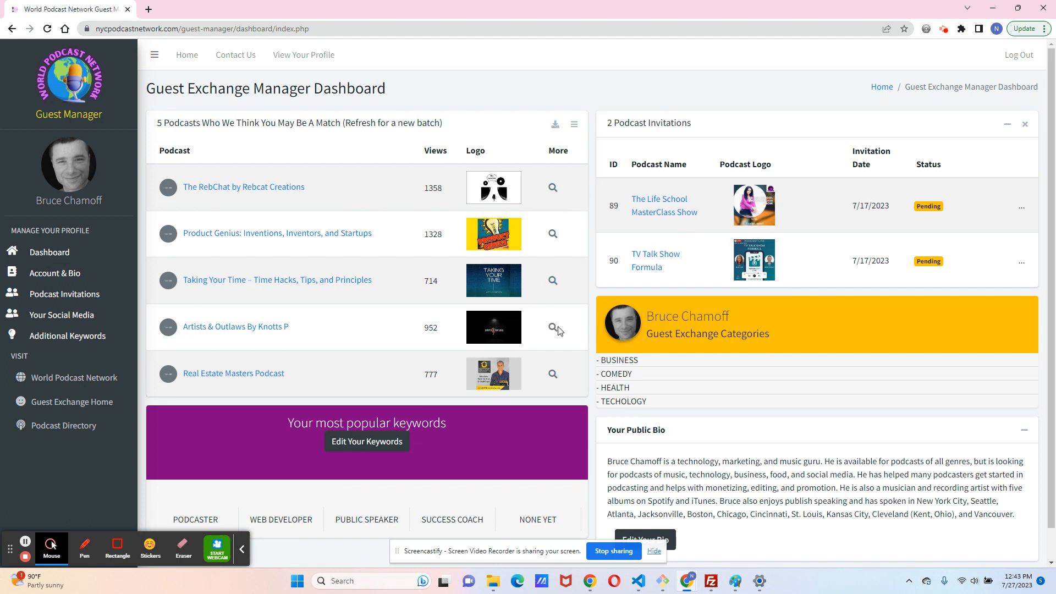
mouse_move(394, 206)
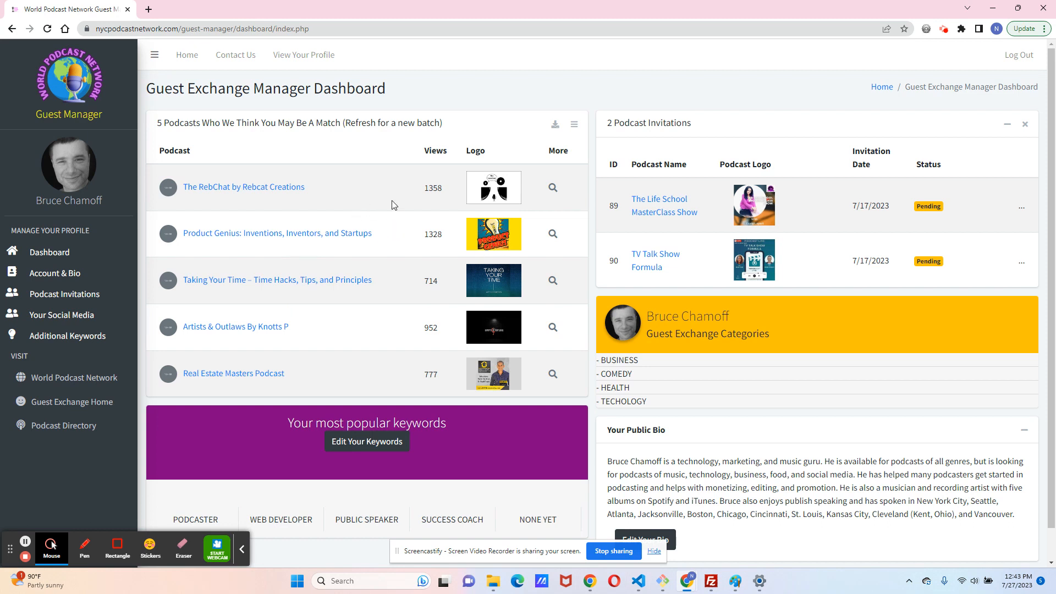
mouse_move(74, 377)
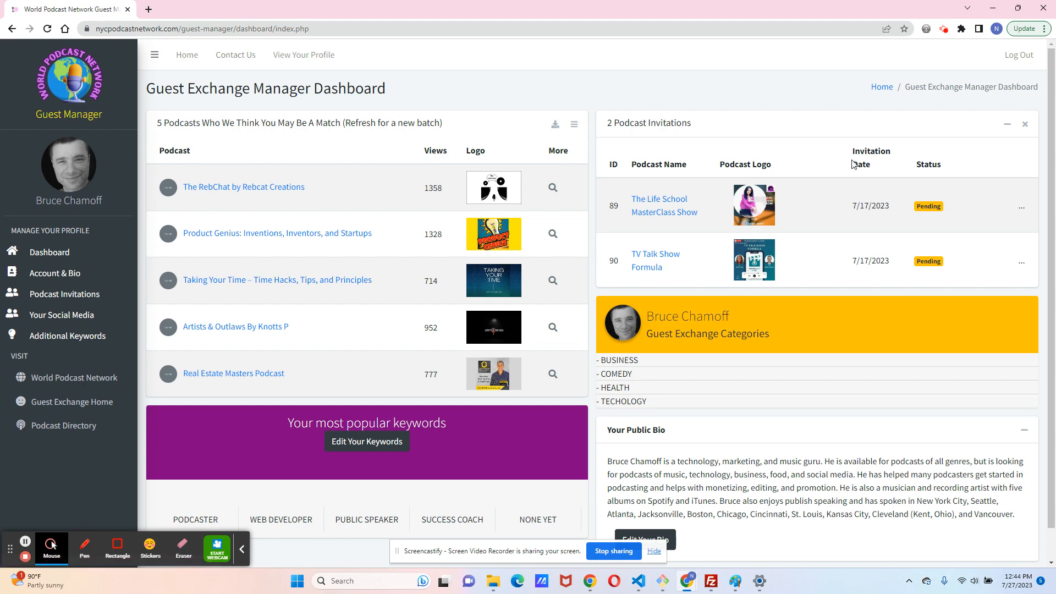
mouse_move(724, 365)
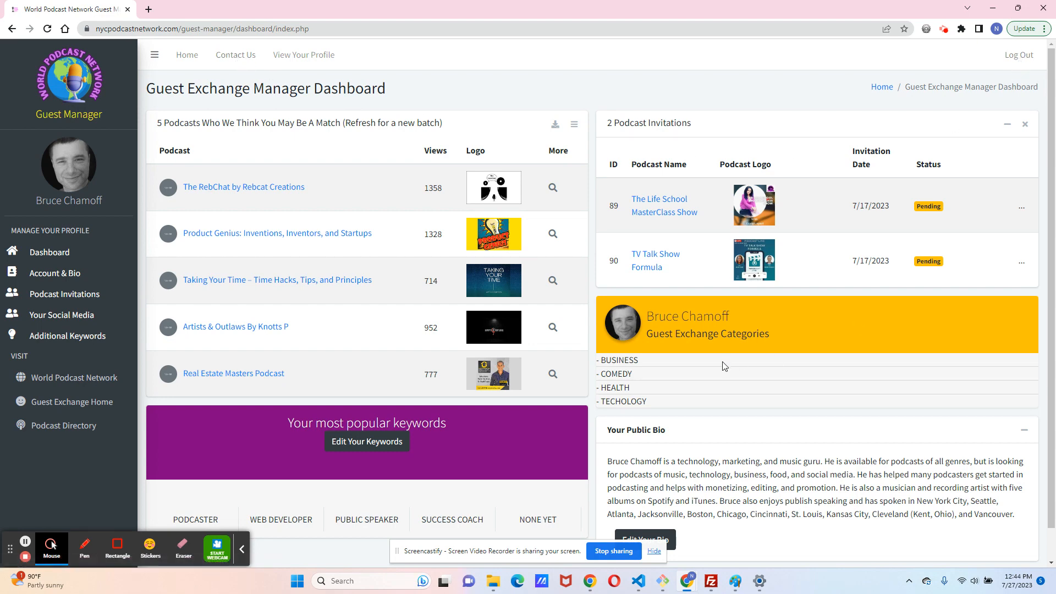